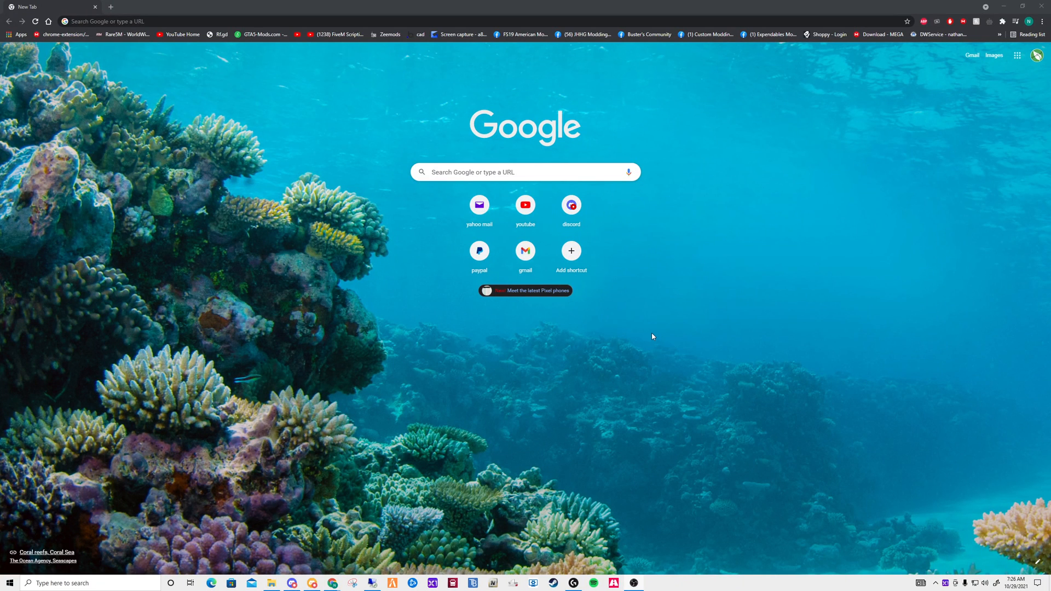
mouse_move(608, 330)
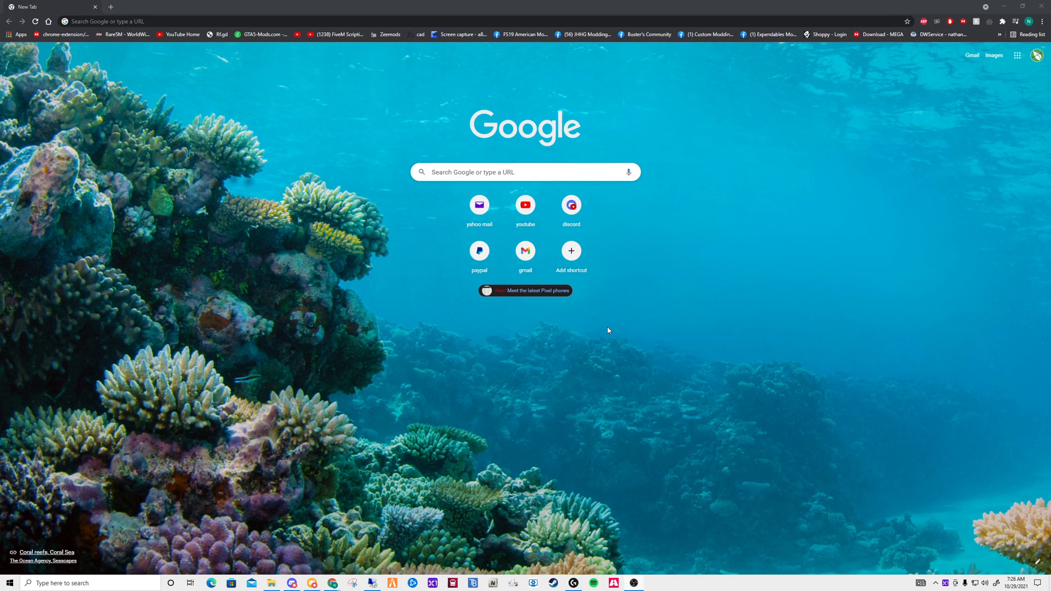
mouse_move(404, 9)
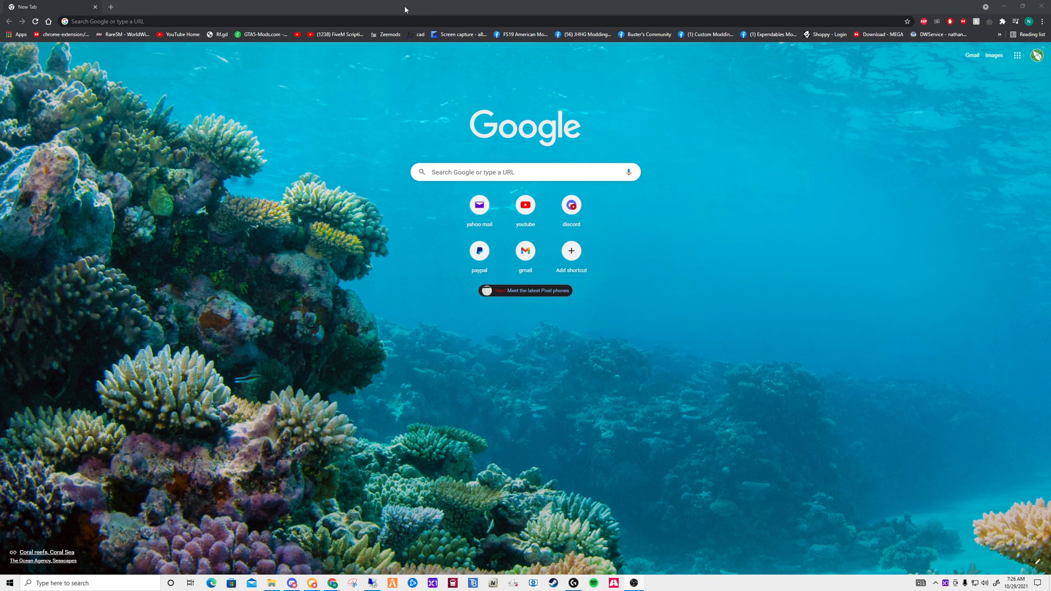
- Load the FileZilla project homepage in Chrome from the address bar
text(fiverr.com)
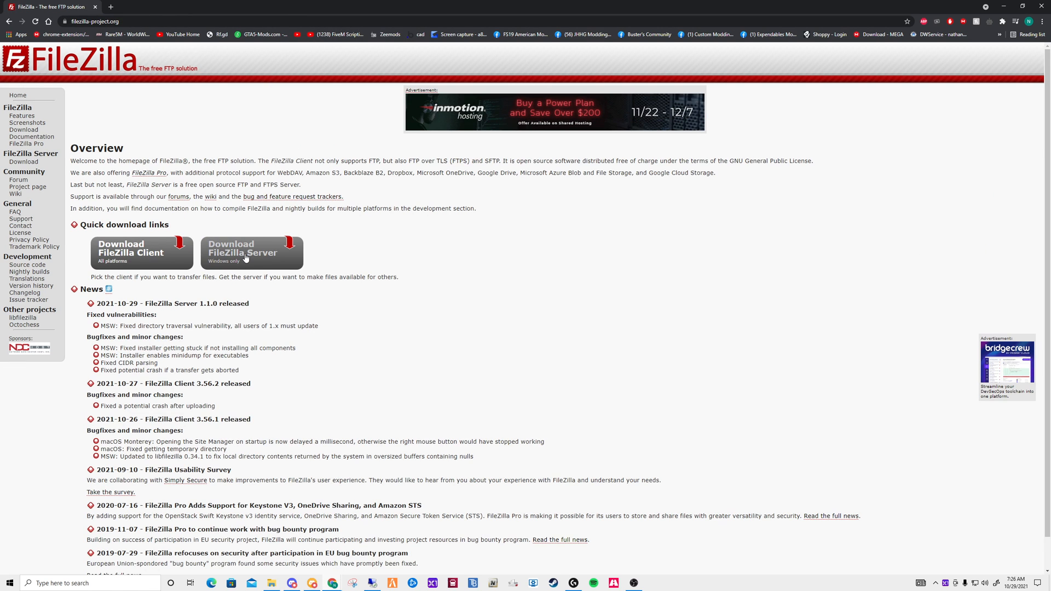
- Download the FileZilla Server 1.1.0 Windows installer, passing the support popup
click(251, 253)
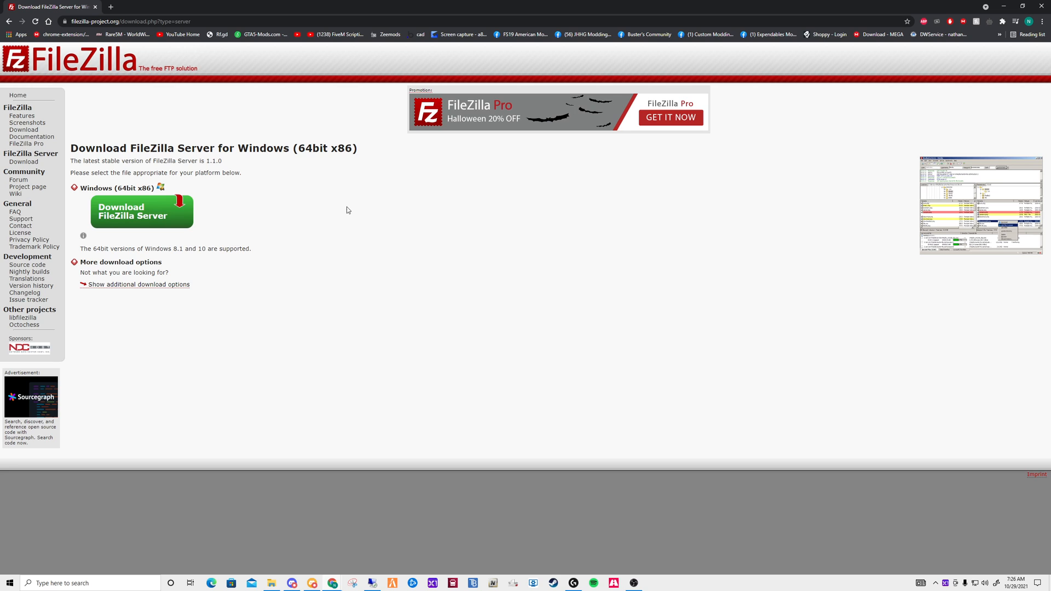
click(141, 211)
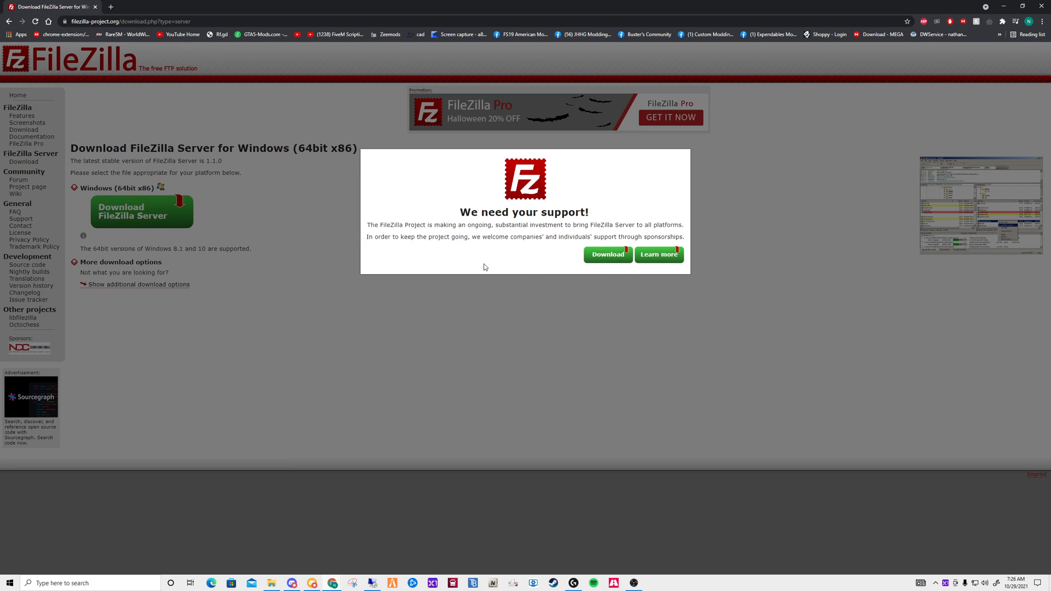
click(607, 255)
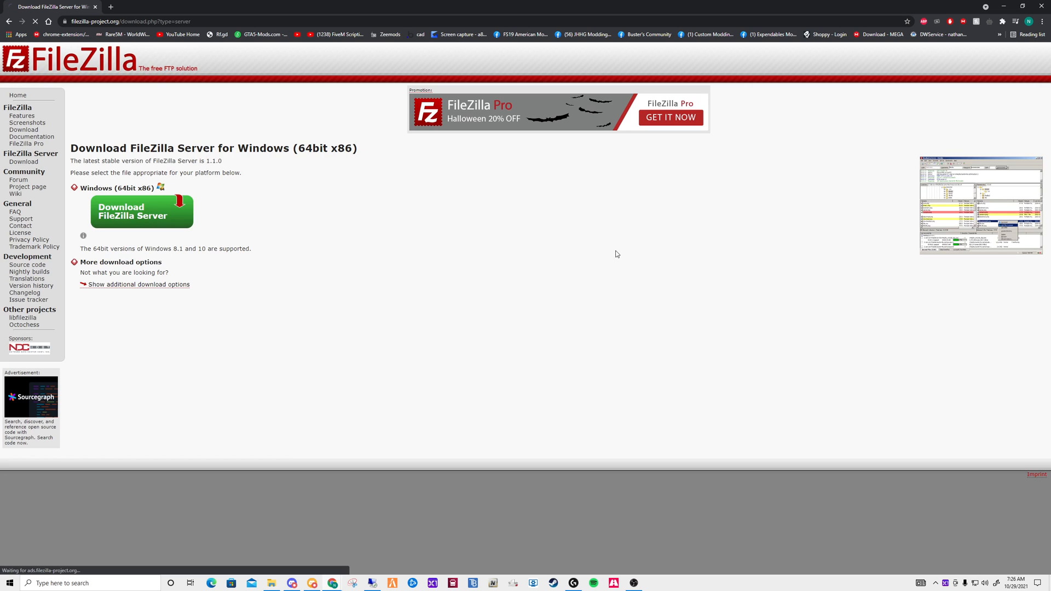
click(141, 211)
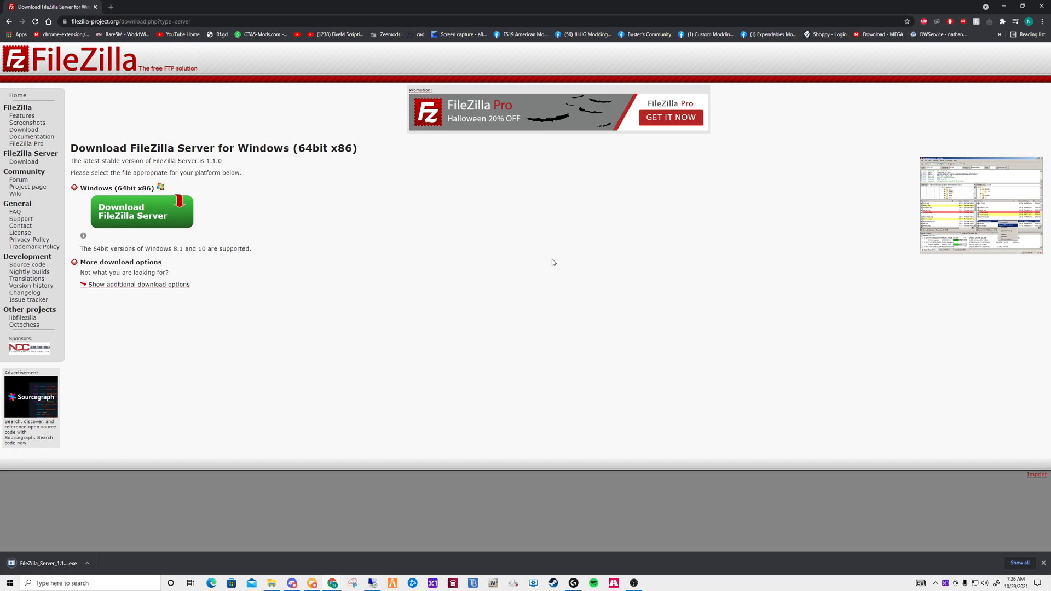
mouse_move(268, 376)
text(firewall)
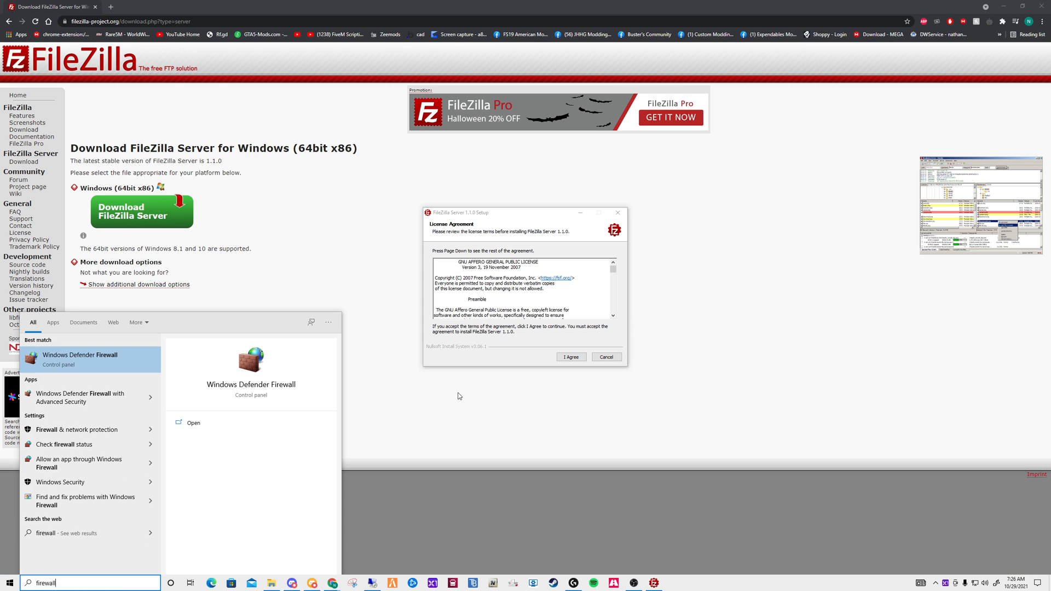
- Confirm Windows Defender Firewall is on for the Domain and other network profiles, then close Windows Security
click(59, 482)
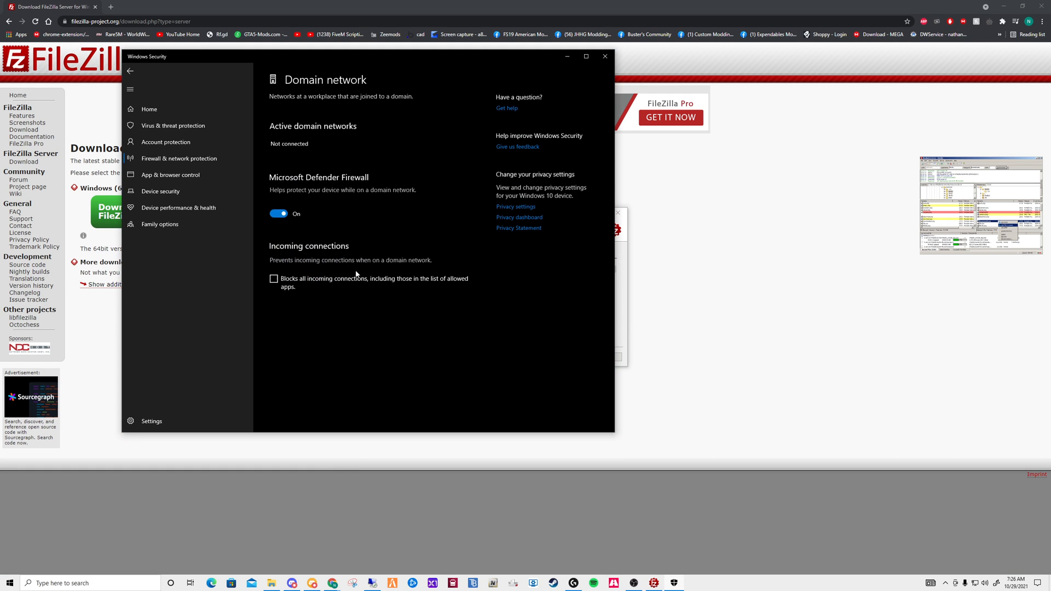
click(130, 71)
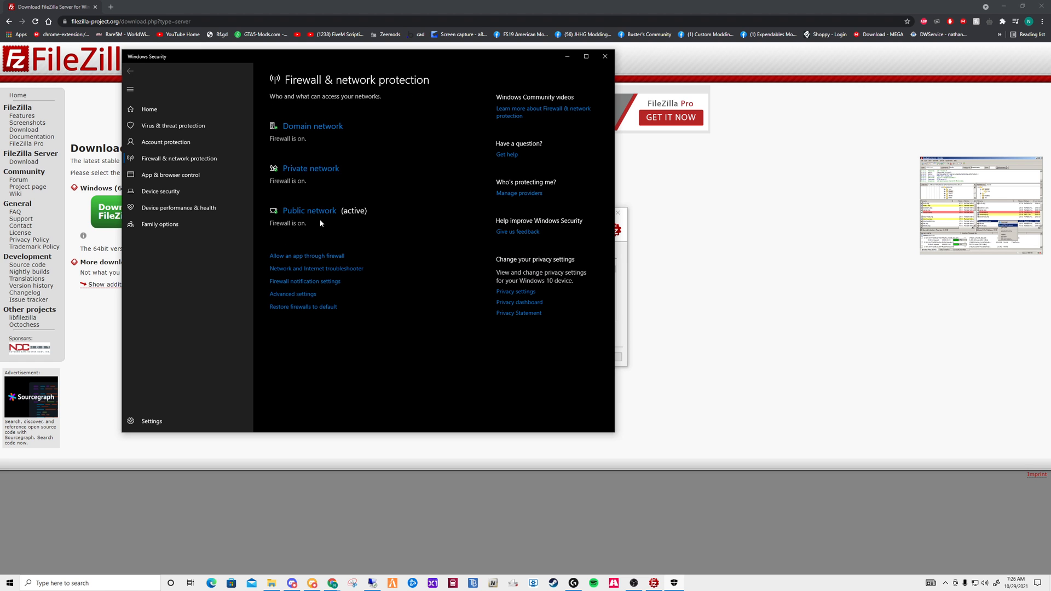
click(604, 56)
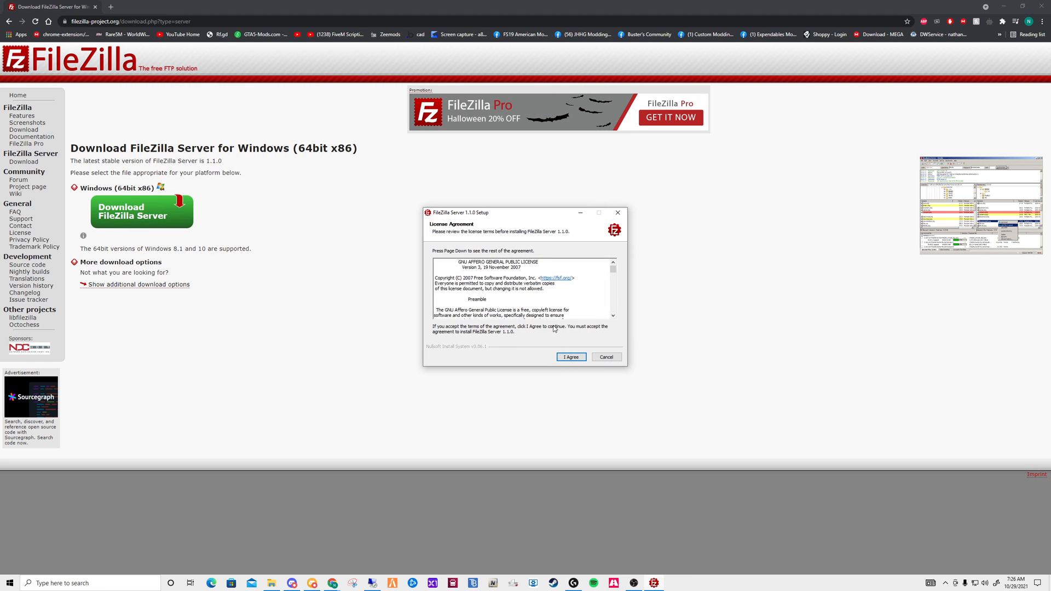
- Install FileZilla Server 1.1.0, accepting the license, default folder and default server settings
click(570, 356)
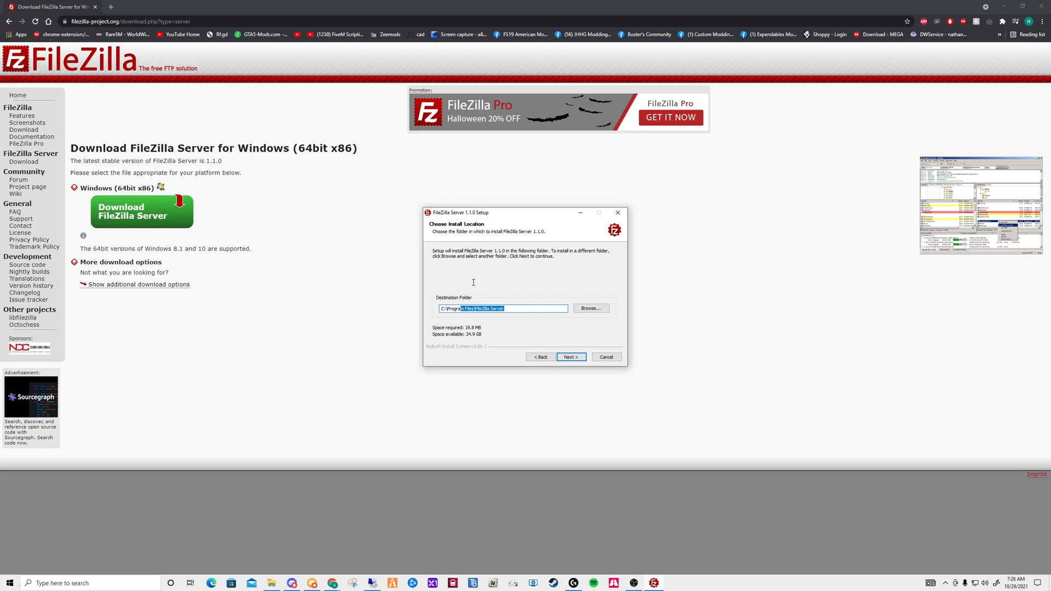
click(569, 356)
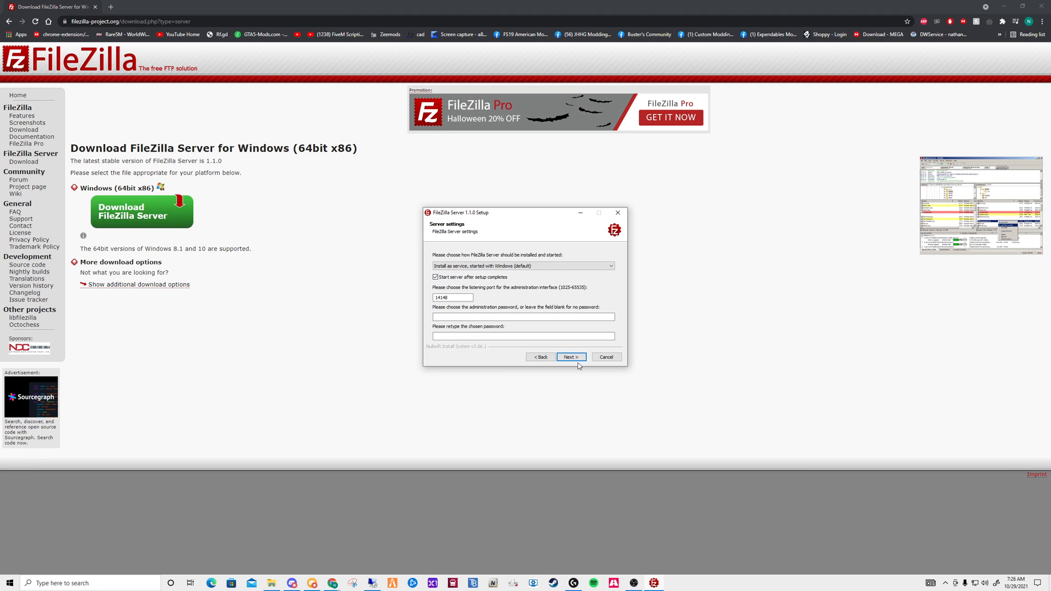
click(570, 356)
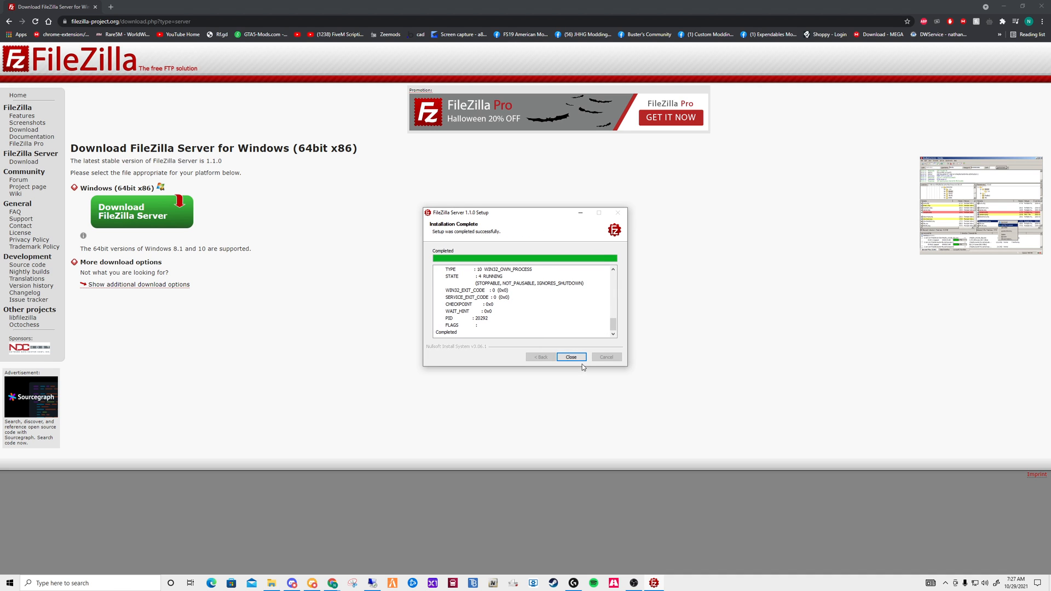
click(570, 356)
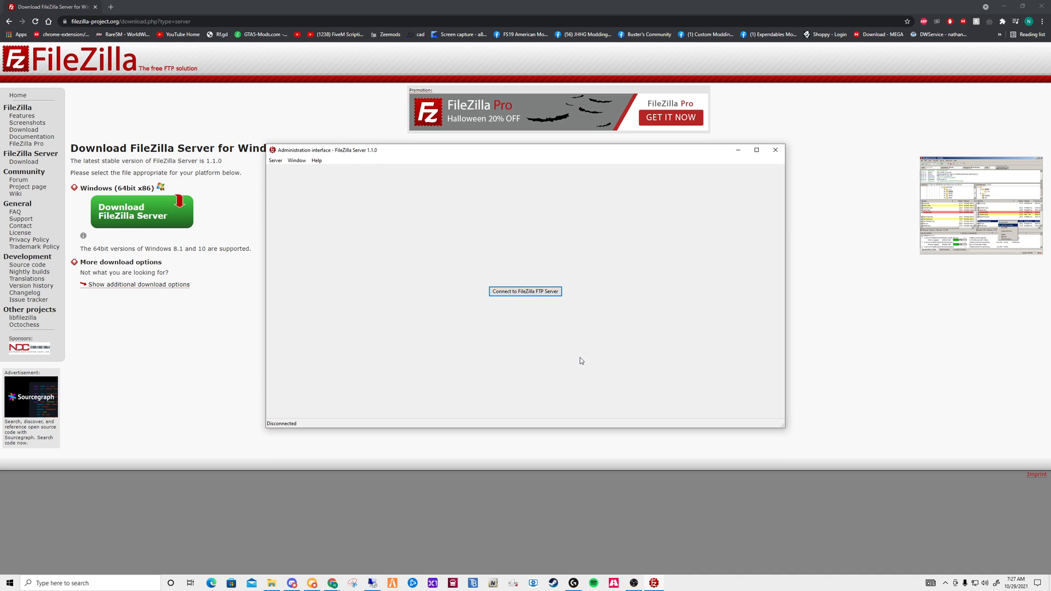
- Connect the admin interface to 127.0.0.1 port 14148 and trust the server's certificate fingerprint
click(524, 290)
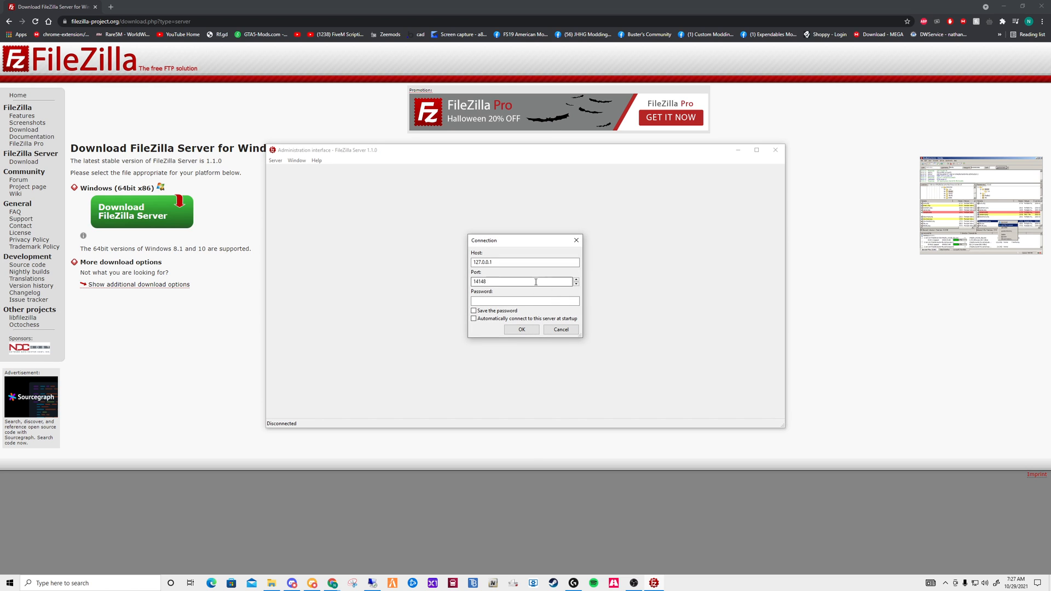
triple_click(522, 281)
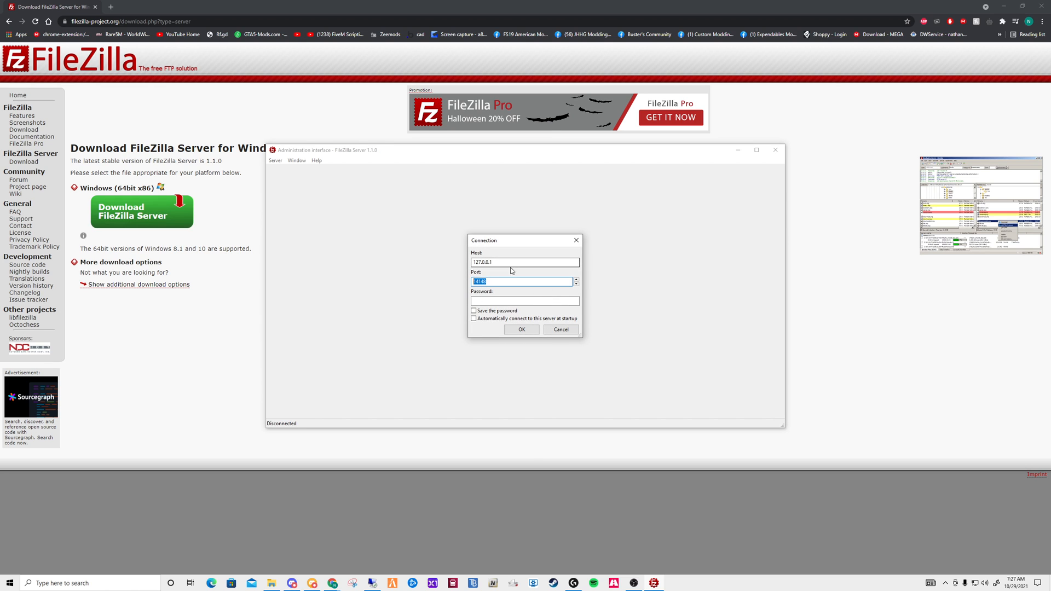
click(525, 301)
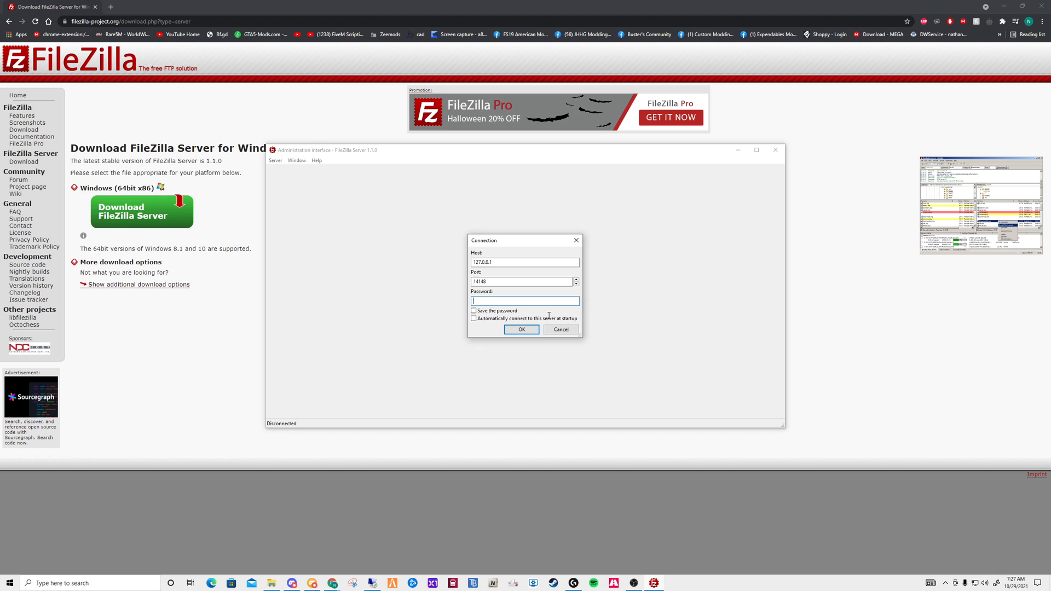
triple_click(524, 280)
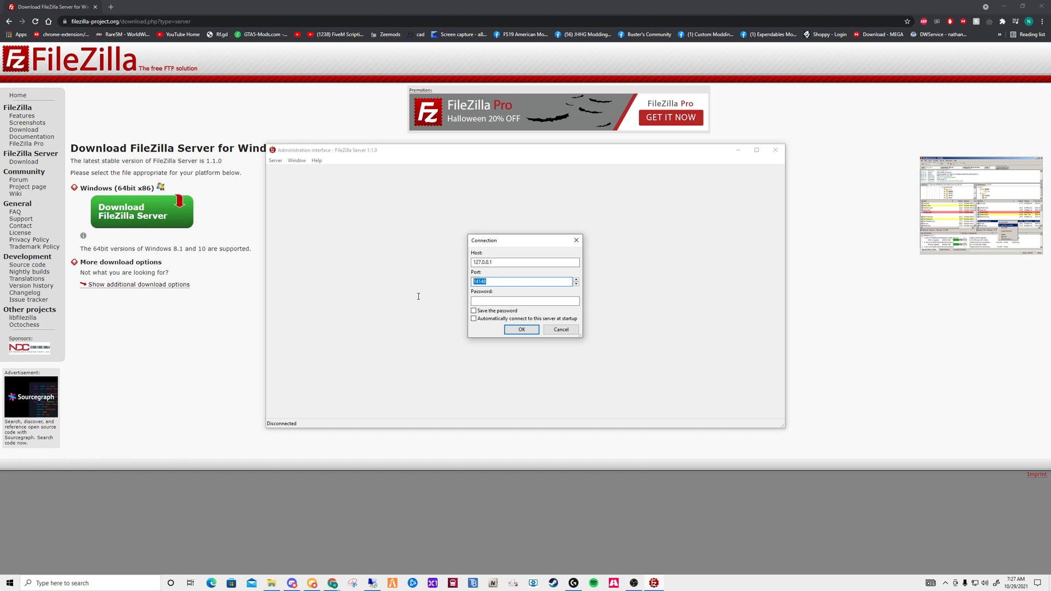
mouse_move(417, 299)
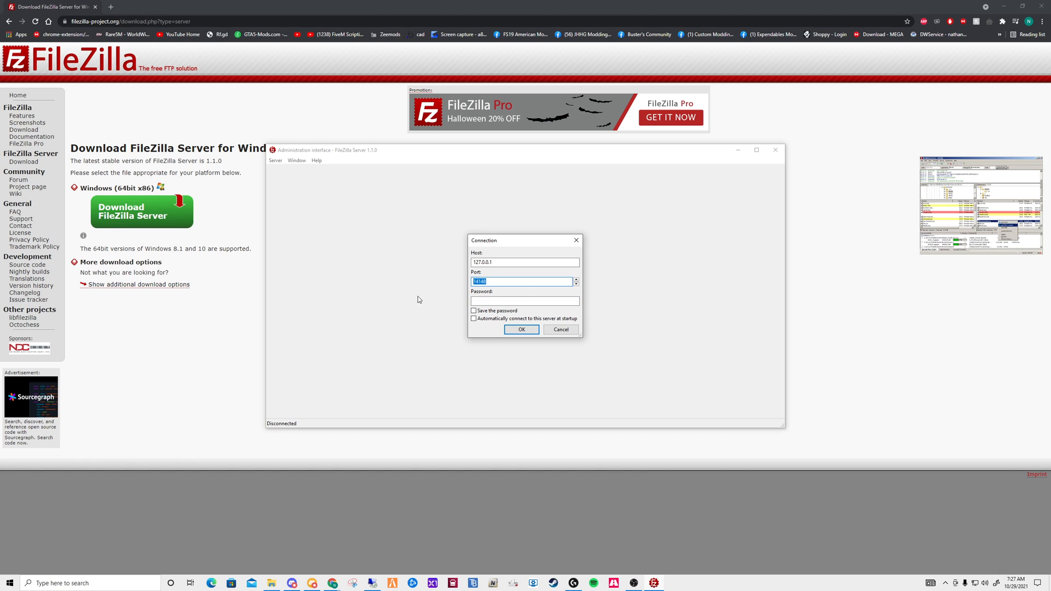
click(521, 329)
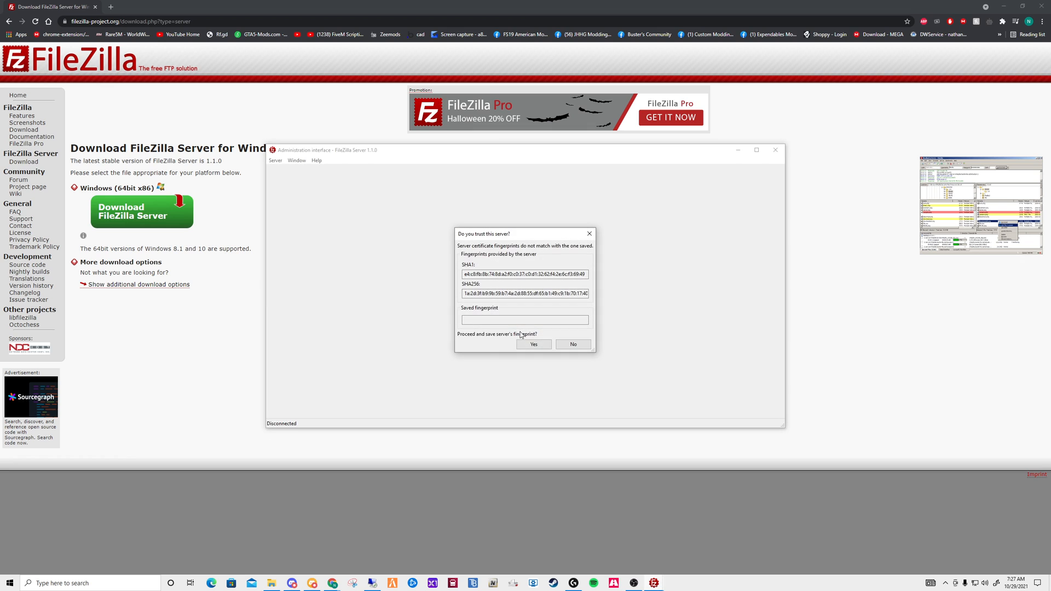
click(532, 344)
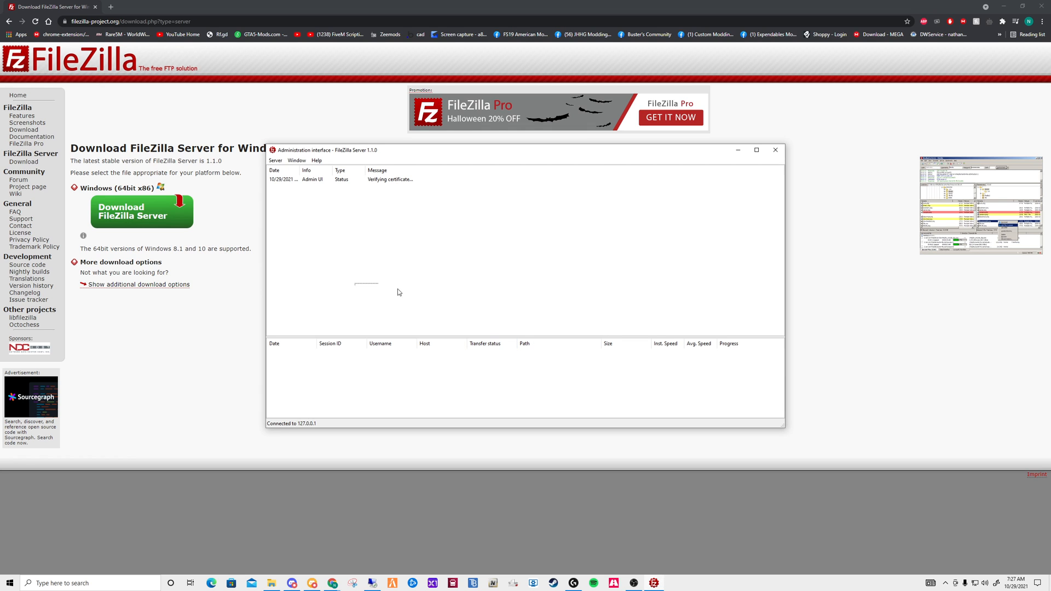
click(275, 161)
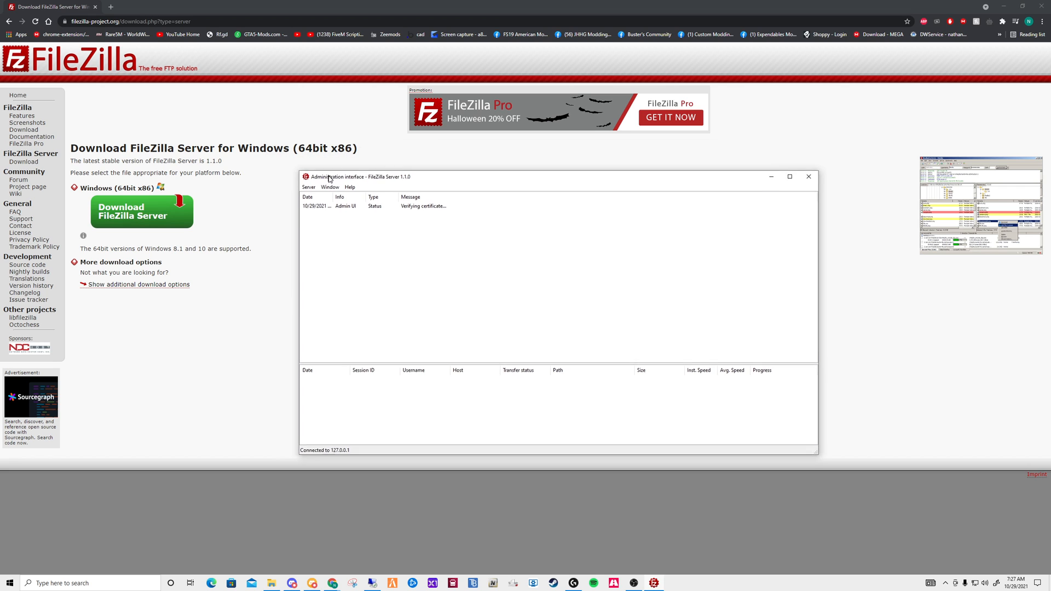
- In Settings, add a 127.0.0.1 port 21 listener set to 'Require explicit FTP over TLS'
click(309, 190)
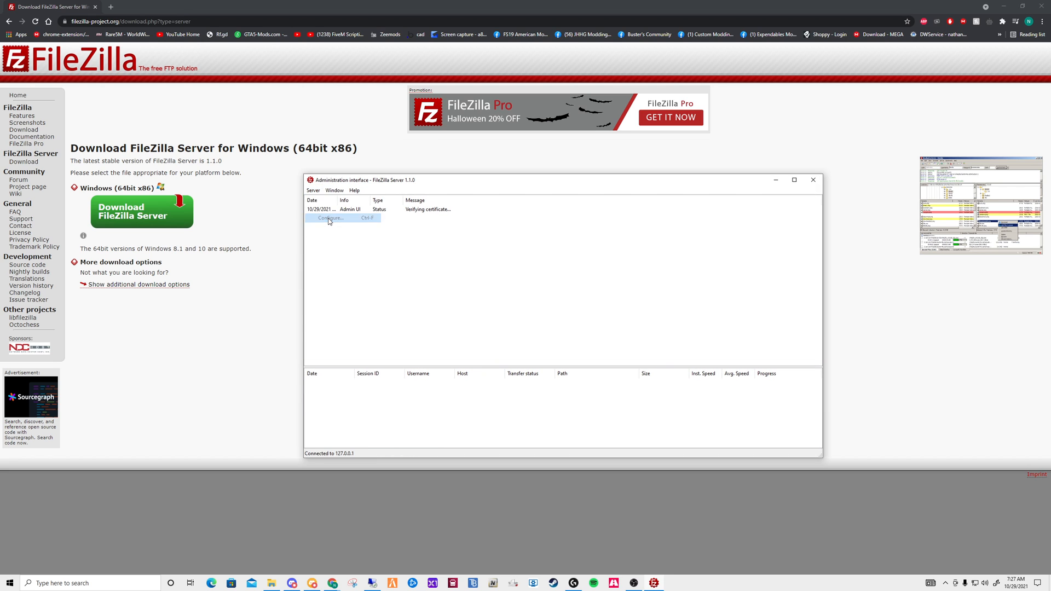
click(328, 218)
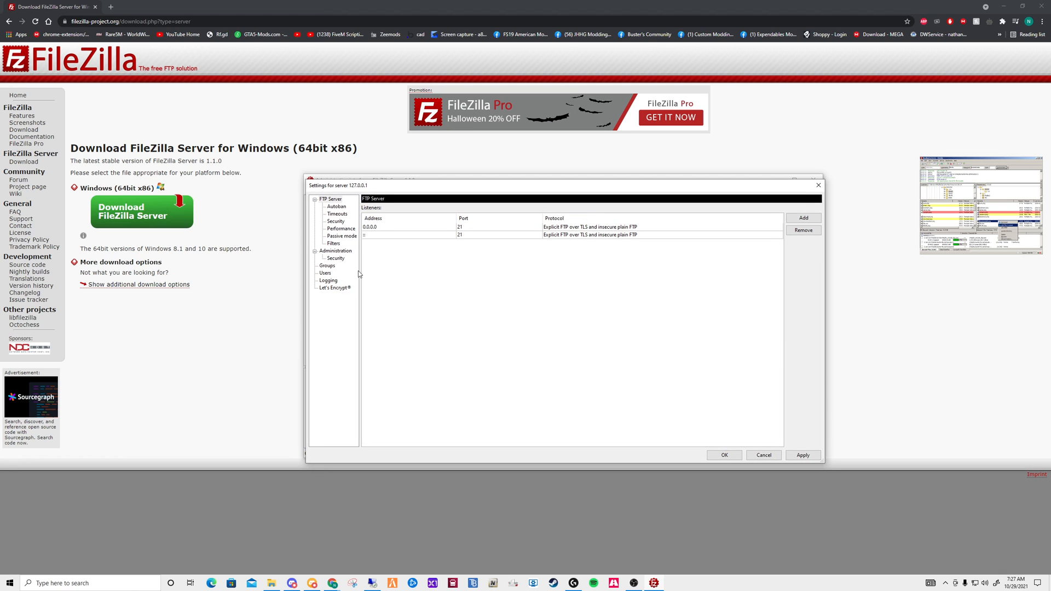
mouse_move(326, 190)
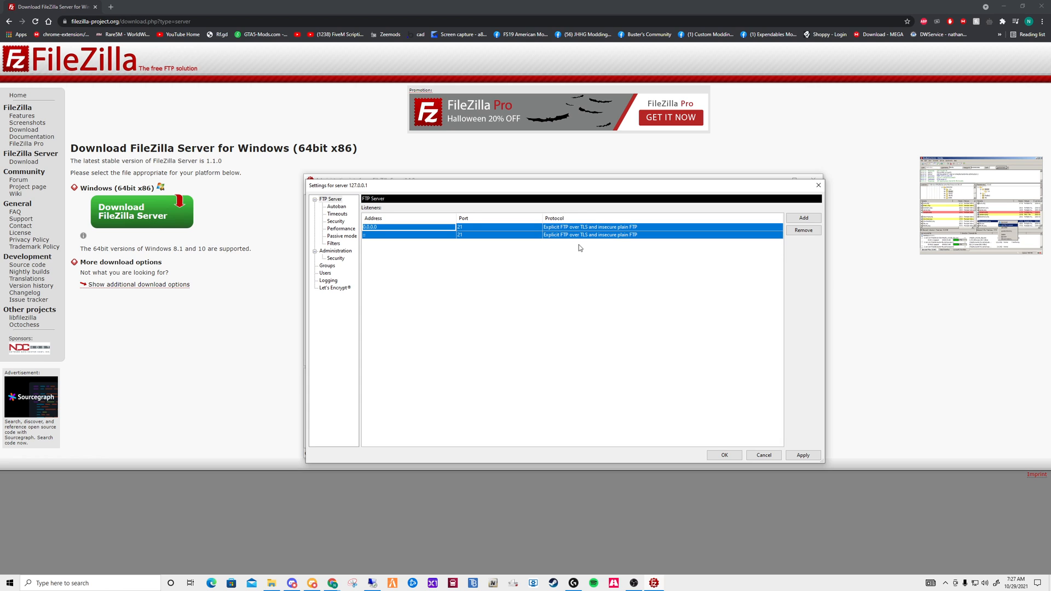
click(660, 235)
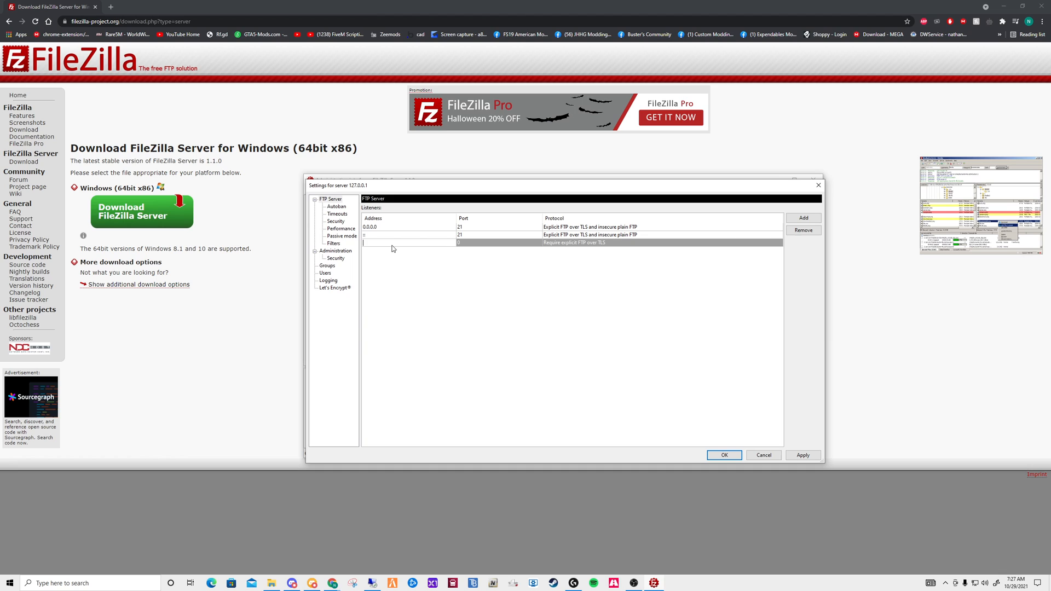
text(127)
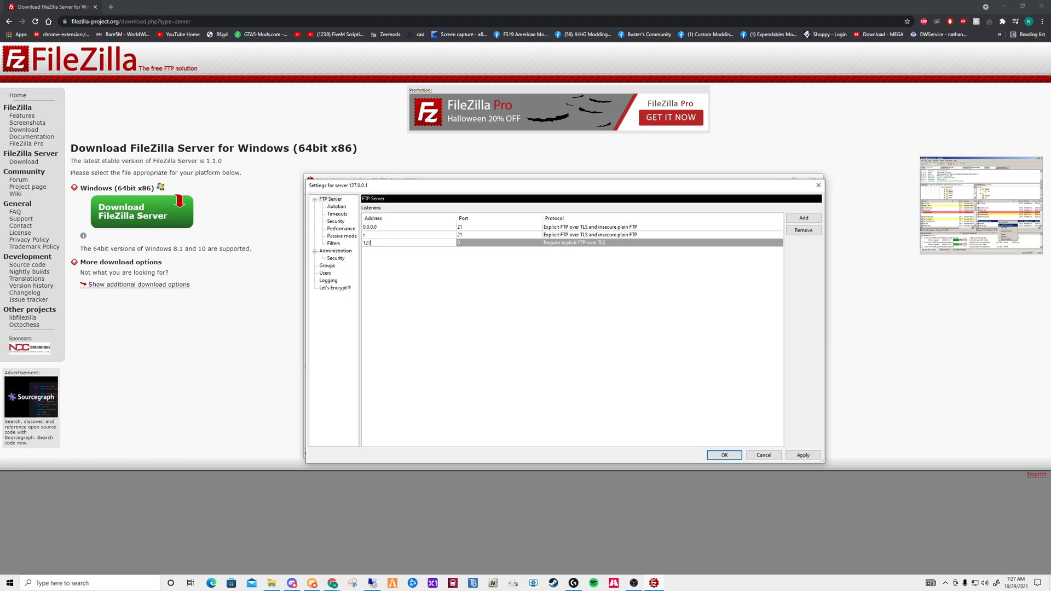
text(.0.0.1)
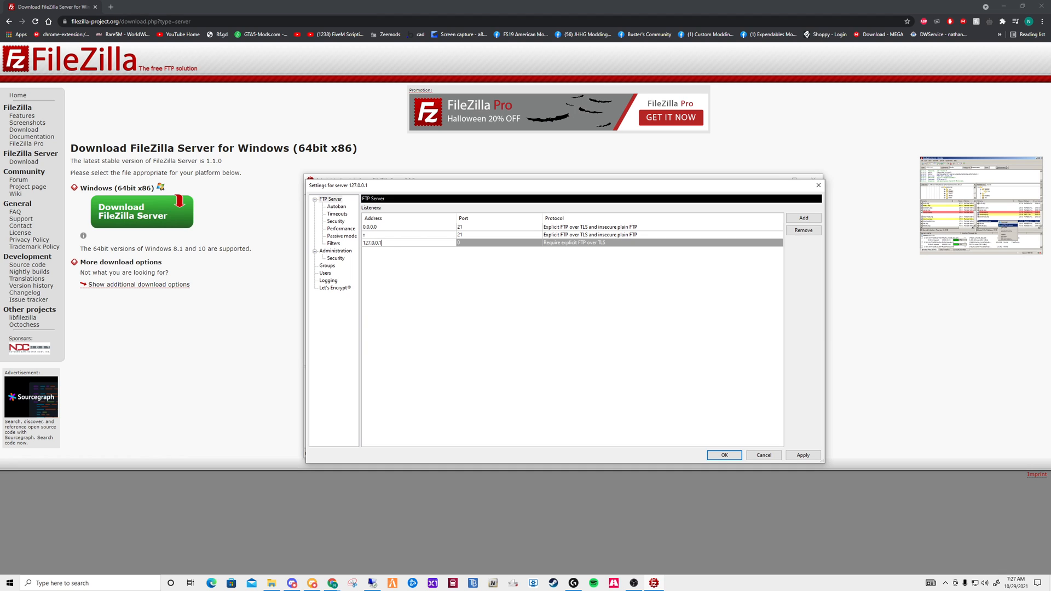
click(461, 243)
text(21)
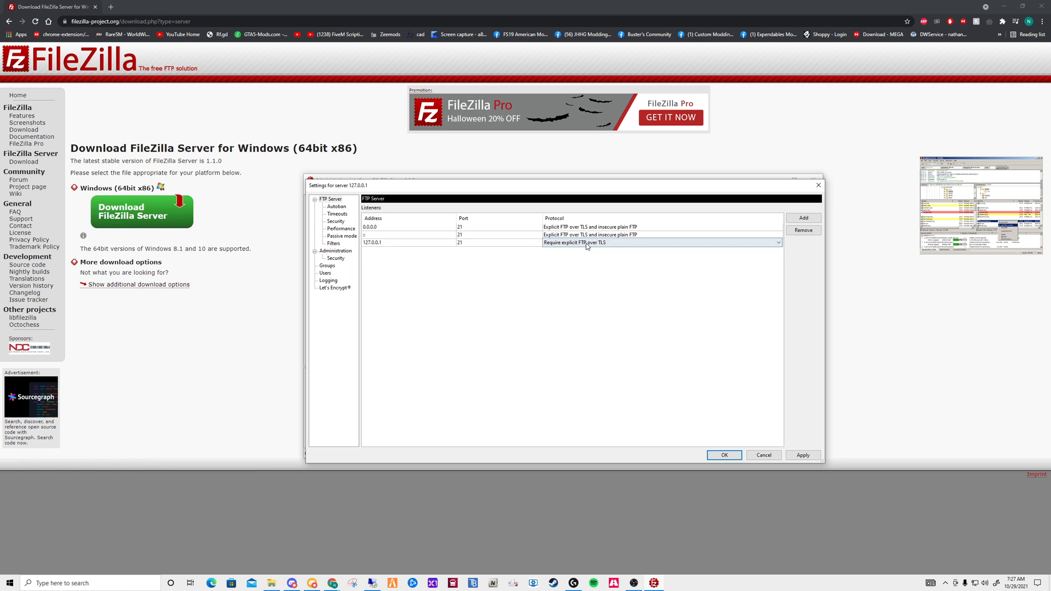
click(776, 242)
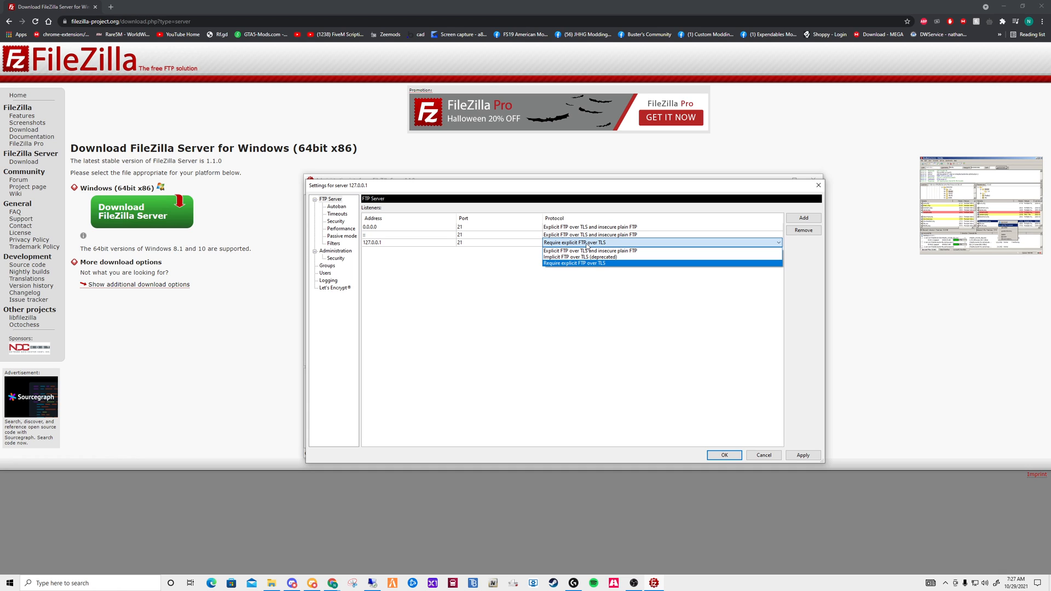
click(574, 263)
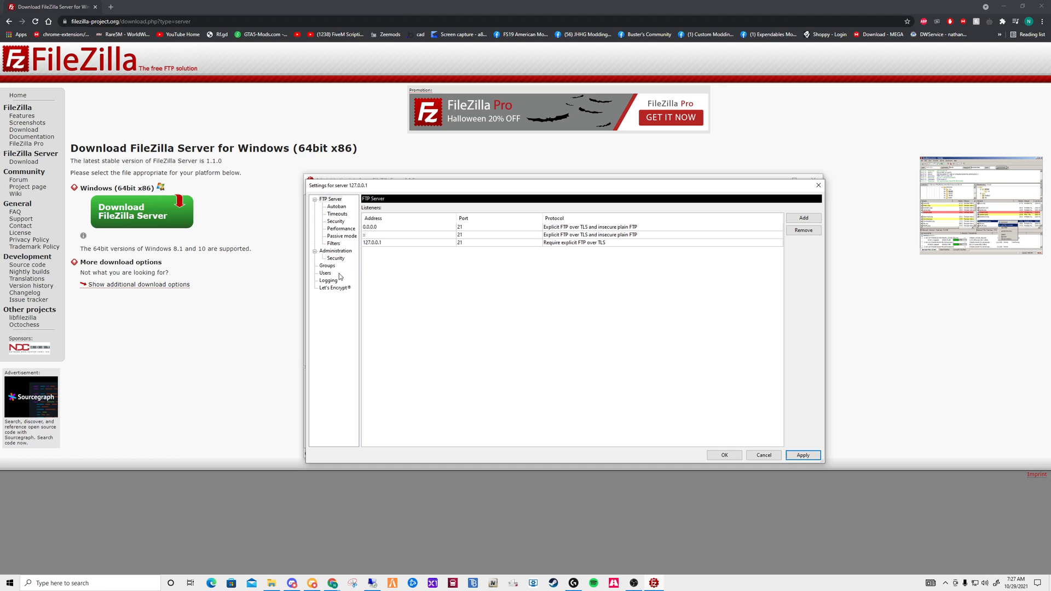
- Add an enabled user named GoodLeaf and begin editing a new mount point row
click(325, 272)
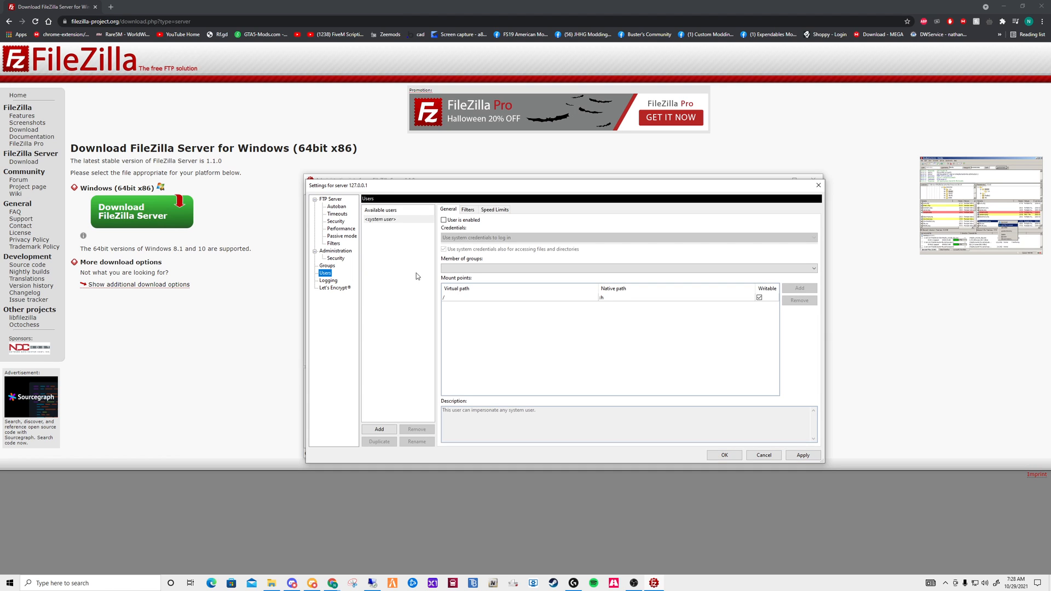
click(378, 429)
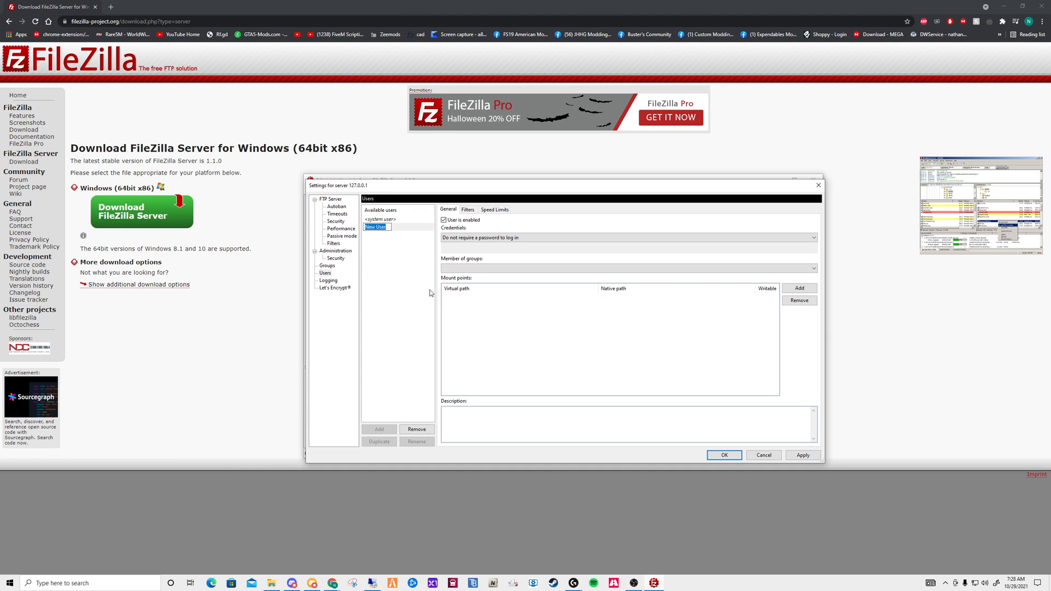
text(GoodLeaf)
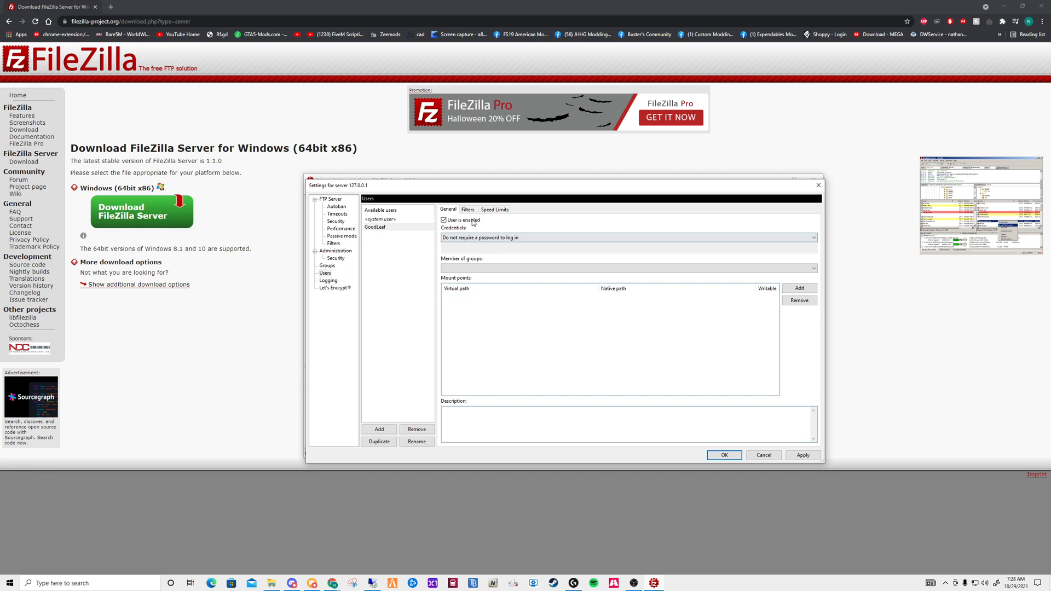
click(799, 288)
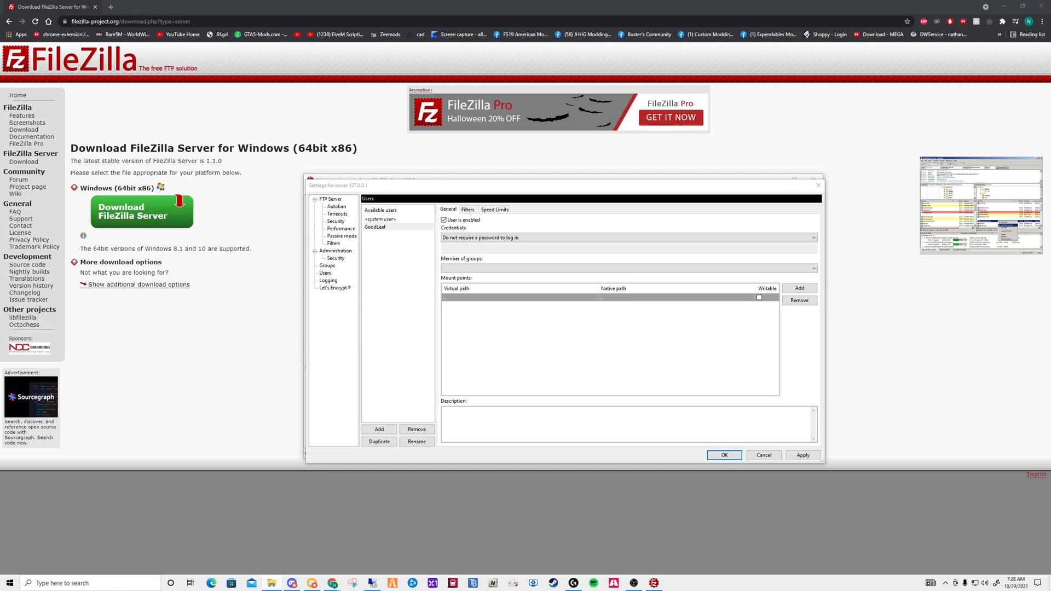
click(516, 296)
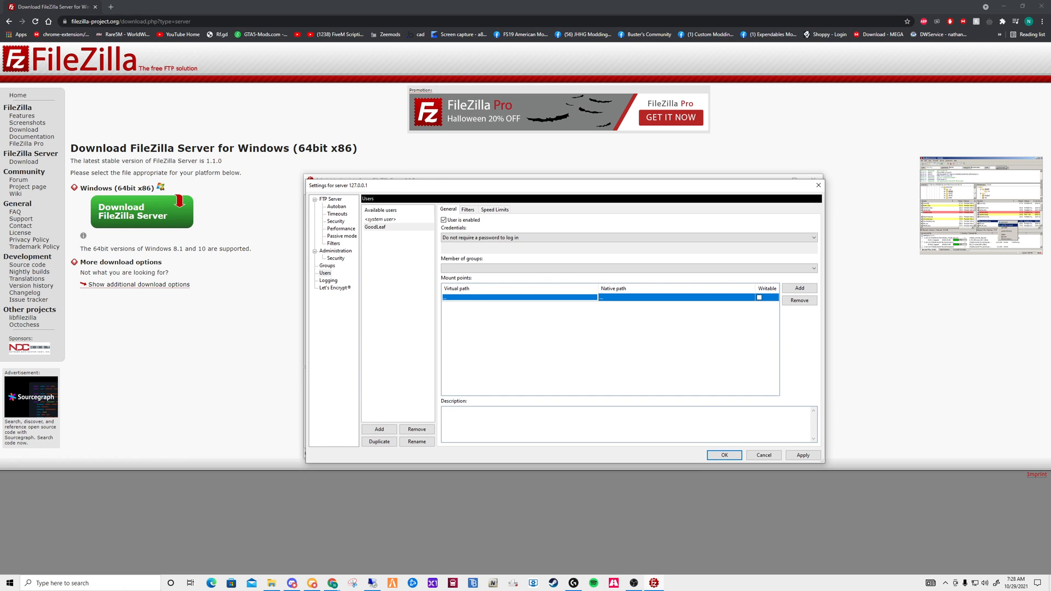
click(487, 297)
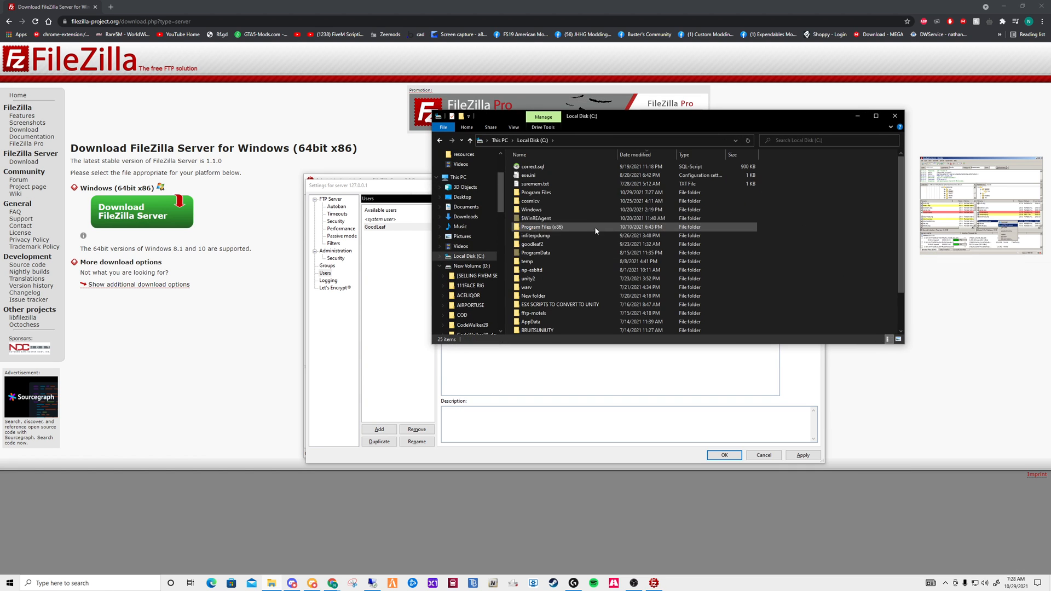
mouse_move(576, 201)
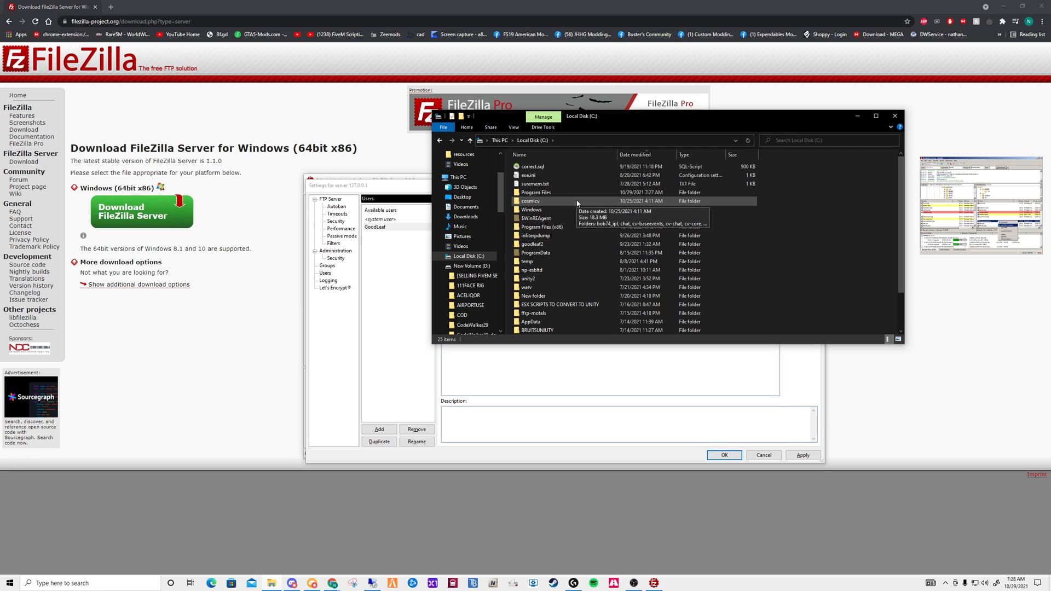
- Browse File Explorer from C:\Users into the user's folder and its Desktop
click(529, 278)
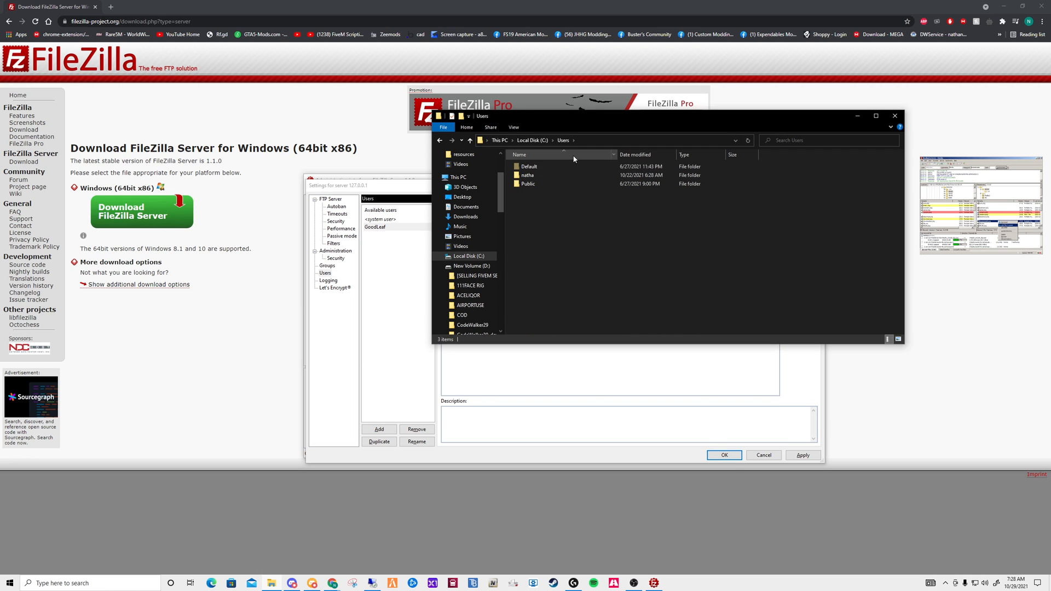
click(528, 175)
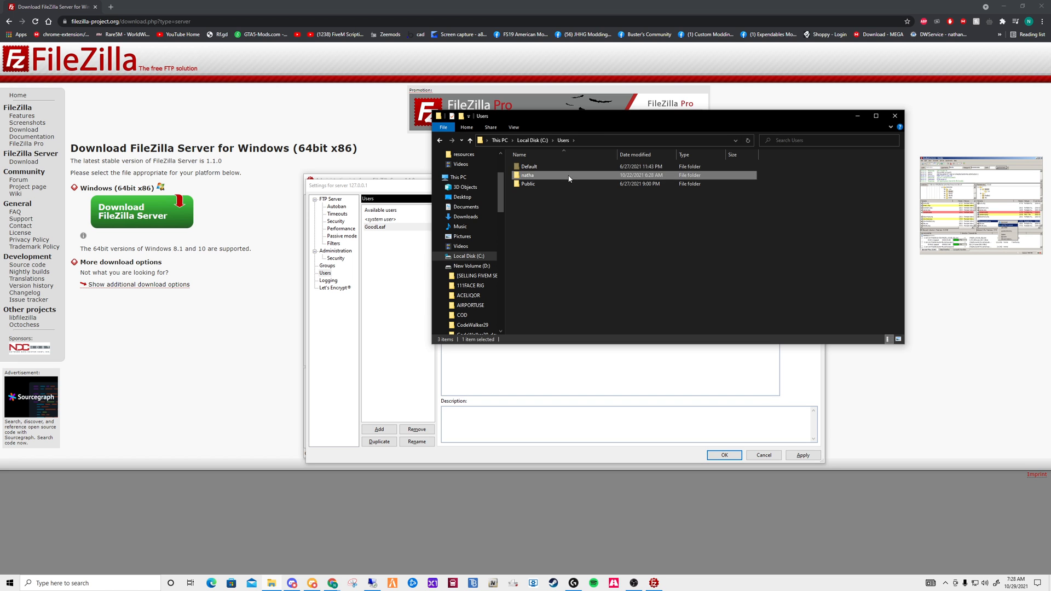
double_click(528, 175)
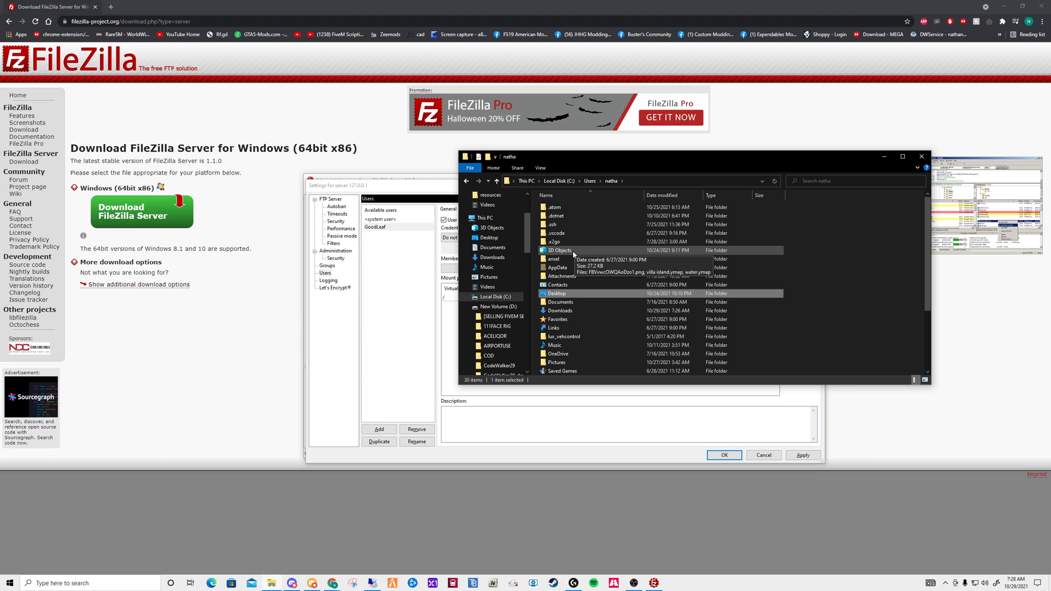
double_click(555, 293)
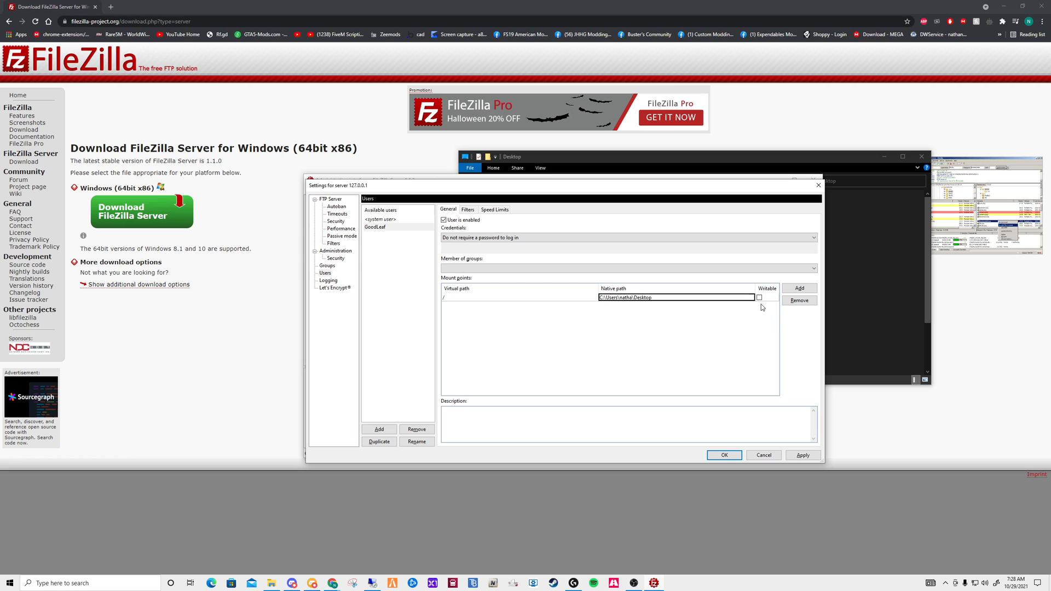
- Set GoodLeaf's / mount point native path to the Desktop folder and tick Writable
click(759, 297)
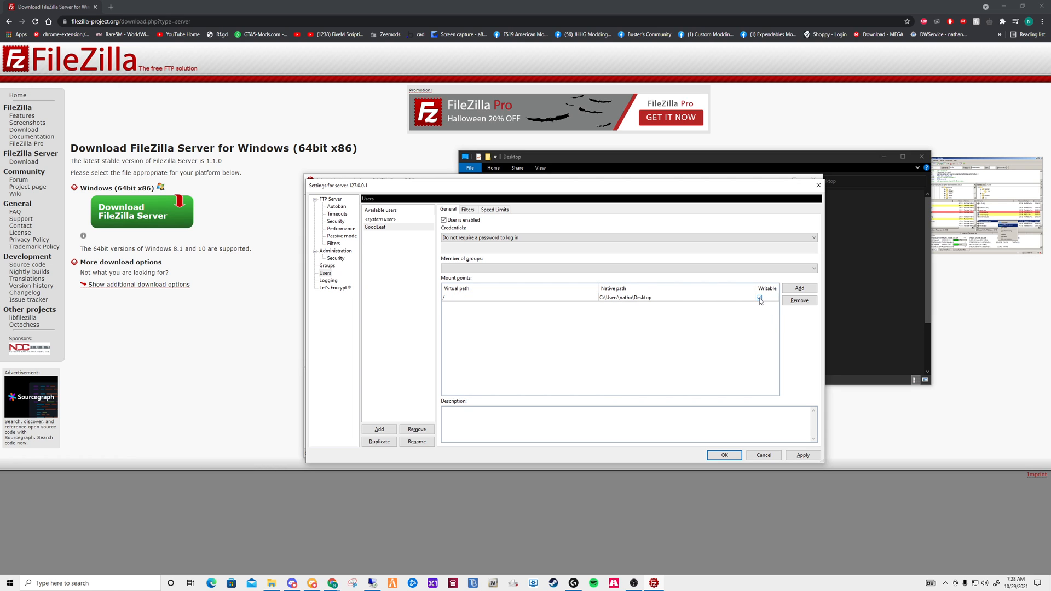
click(759, 297)
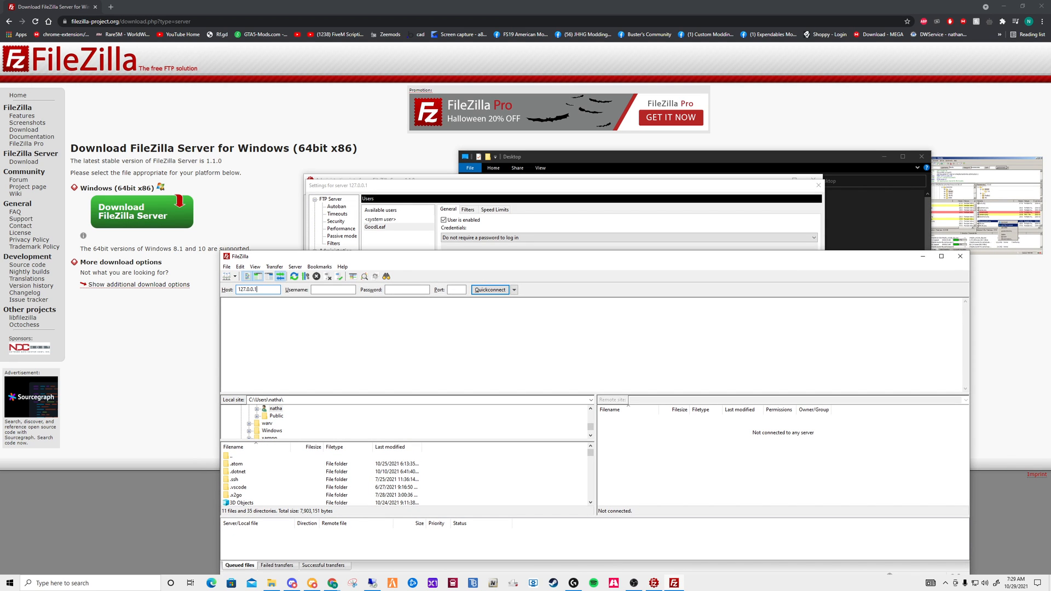
- Quickconnect to 127.0.0.1 as GoodLeaf and scroll through the remote Desktop listing
text(GoodLeaf)
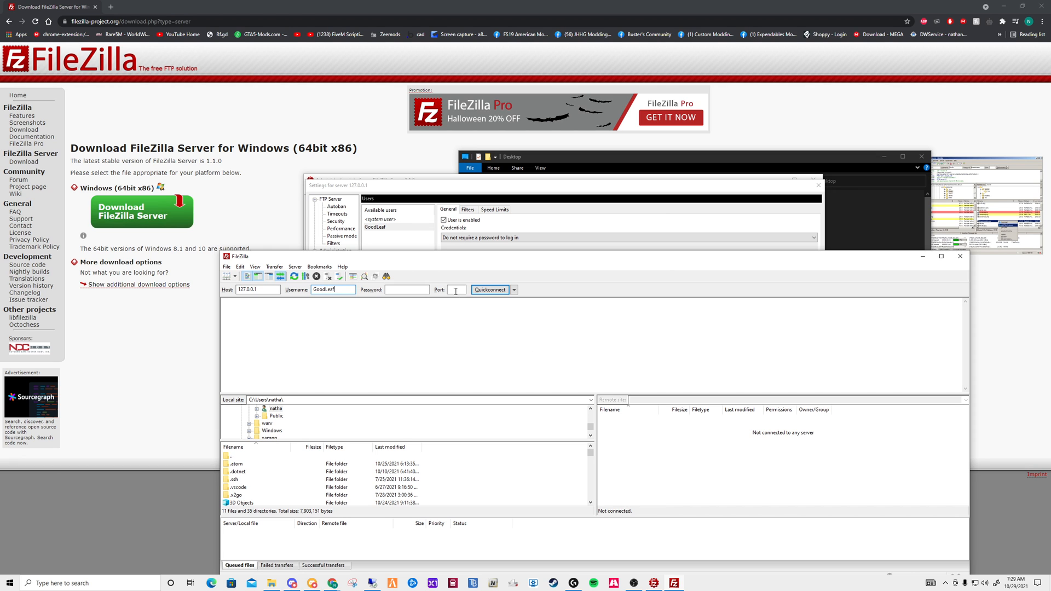
click(489, 290)
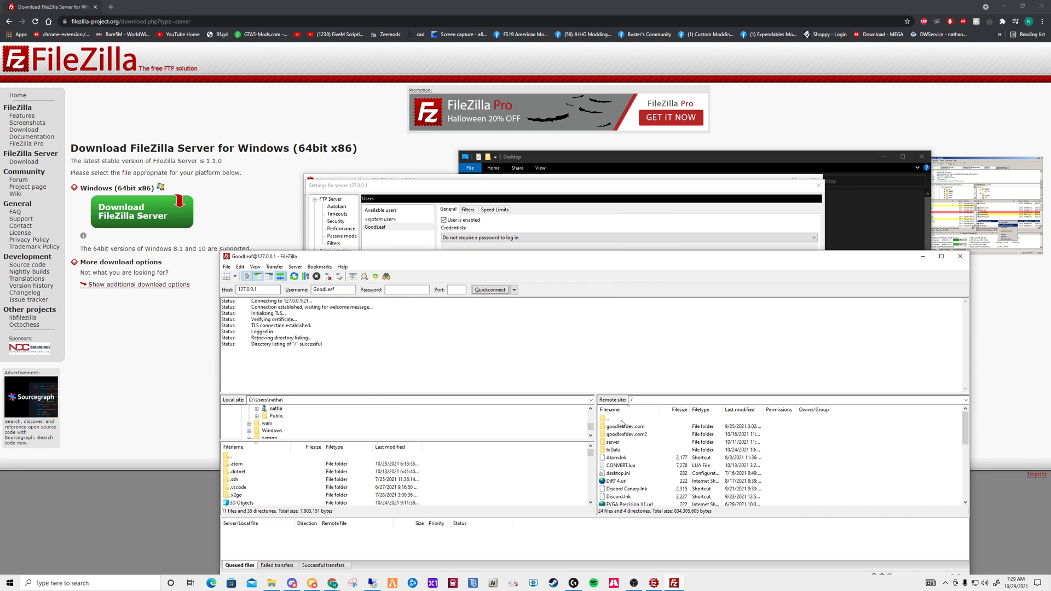
scroll(down, 3)
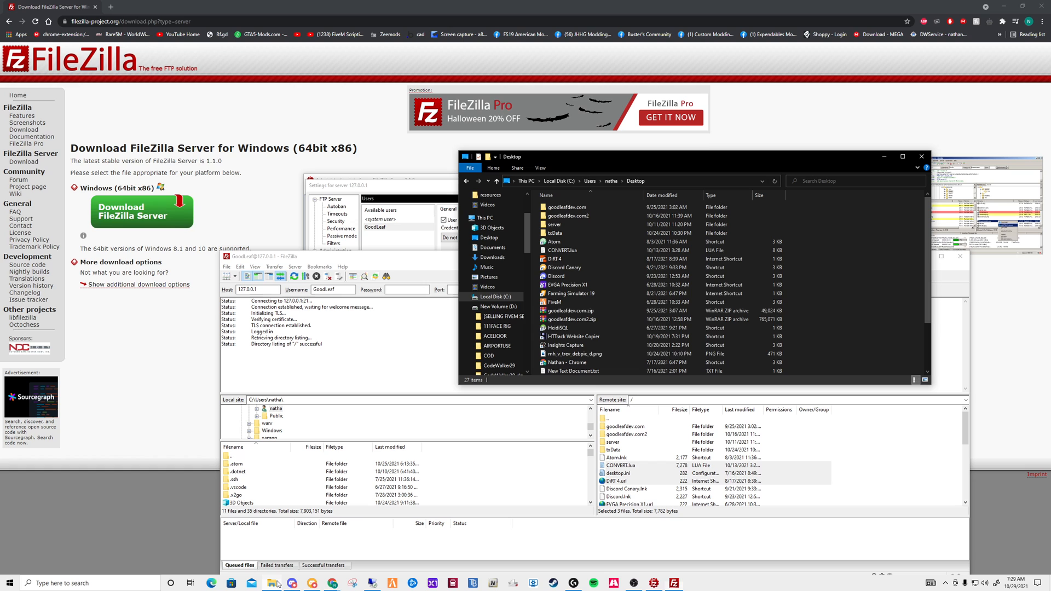
mouse_move(634, 333)
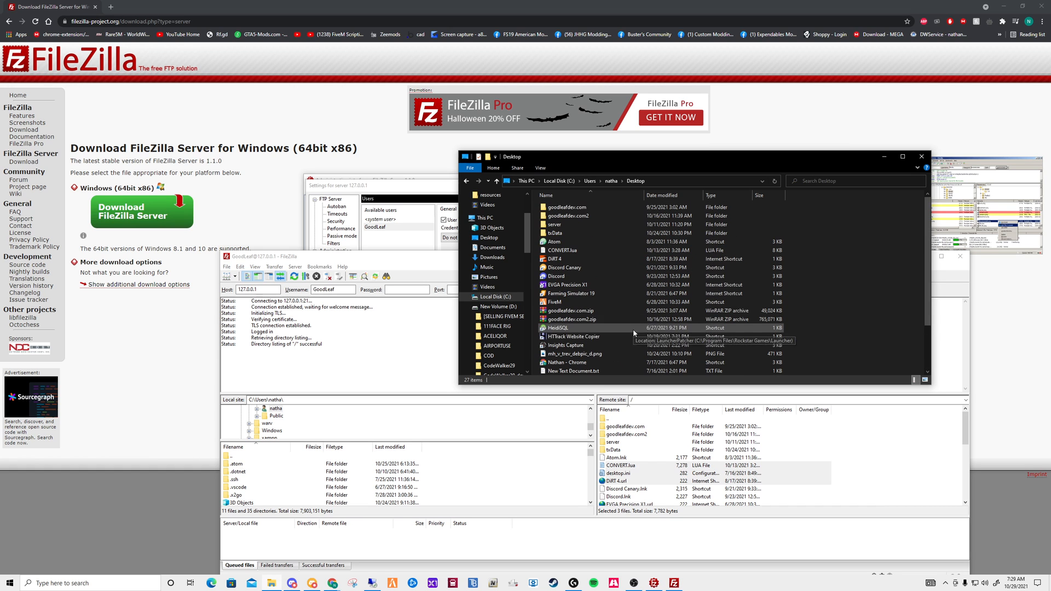
mouse_move(668, 487)
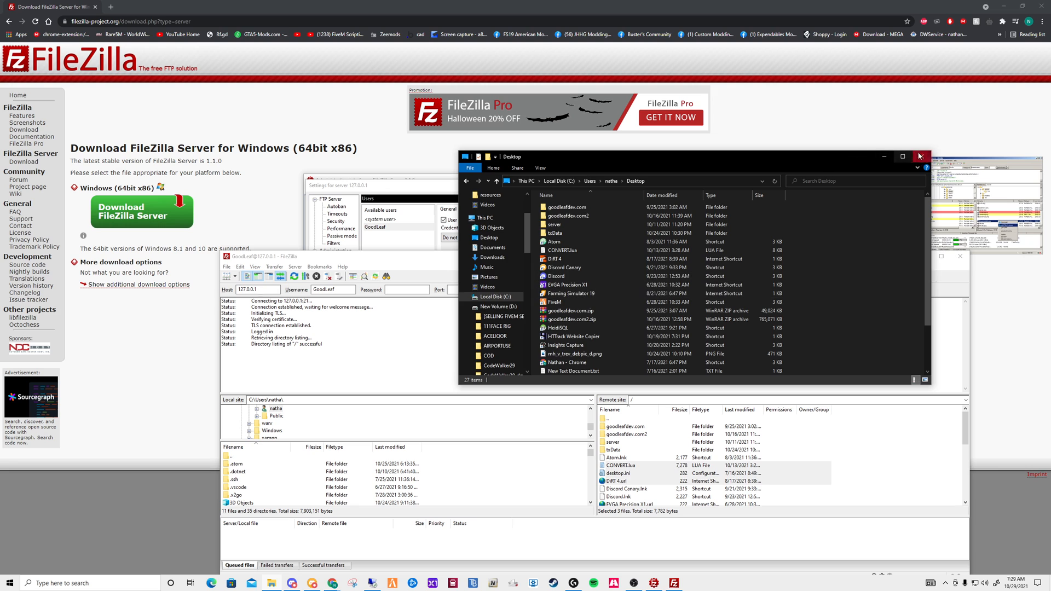
- Close the Desktop File Explorer window after confirming its files match the remote listing
click(919, 156)
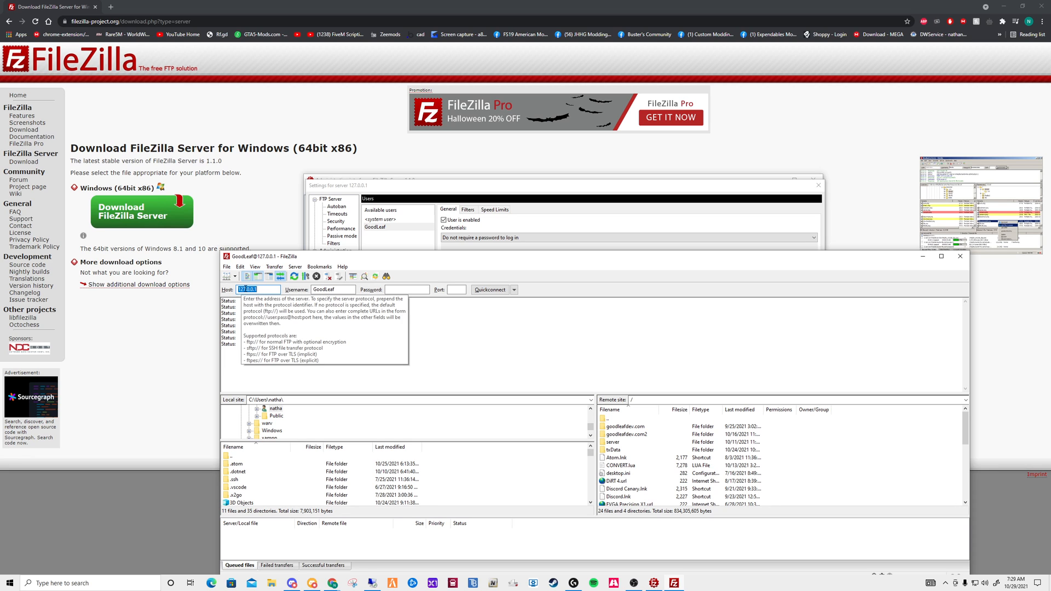
click(258, 290)
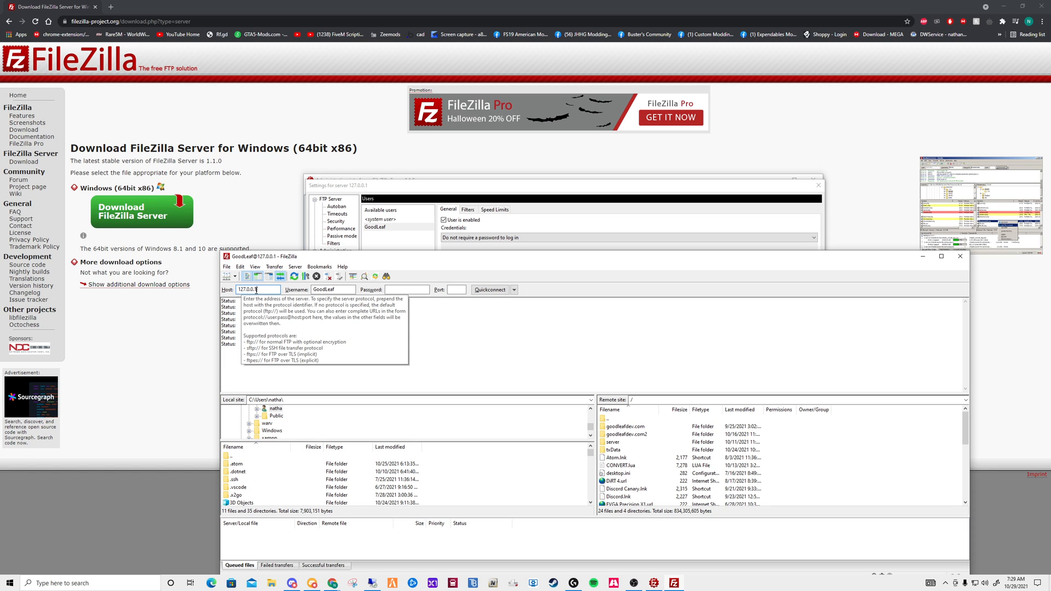
click(491, 290)
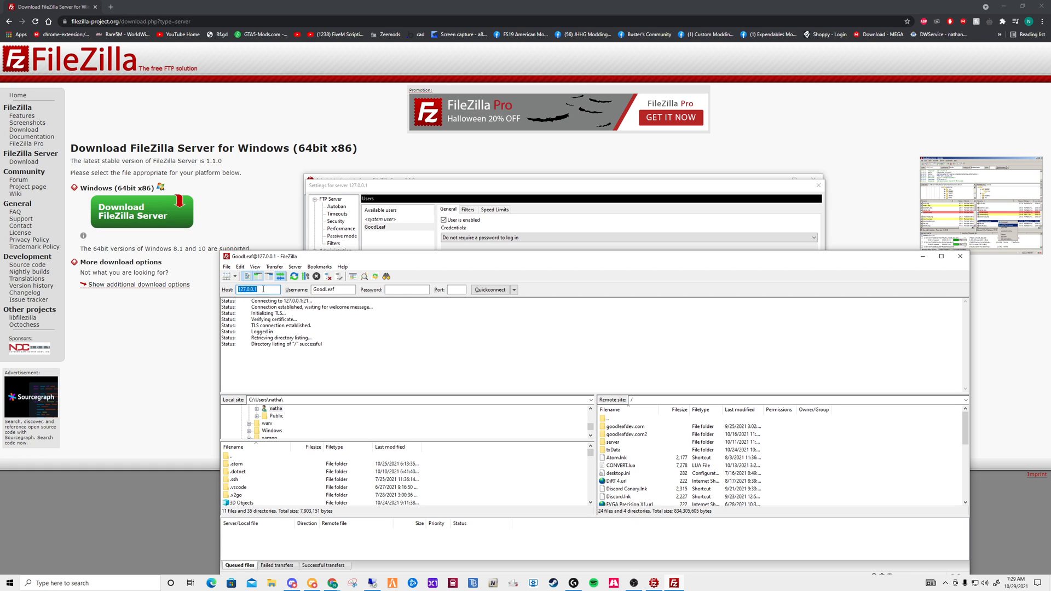
mouse_move(216, 292)
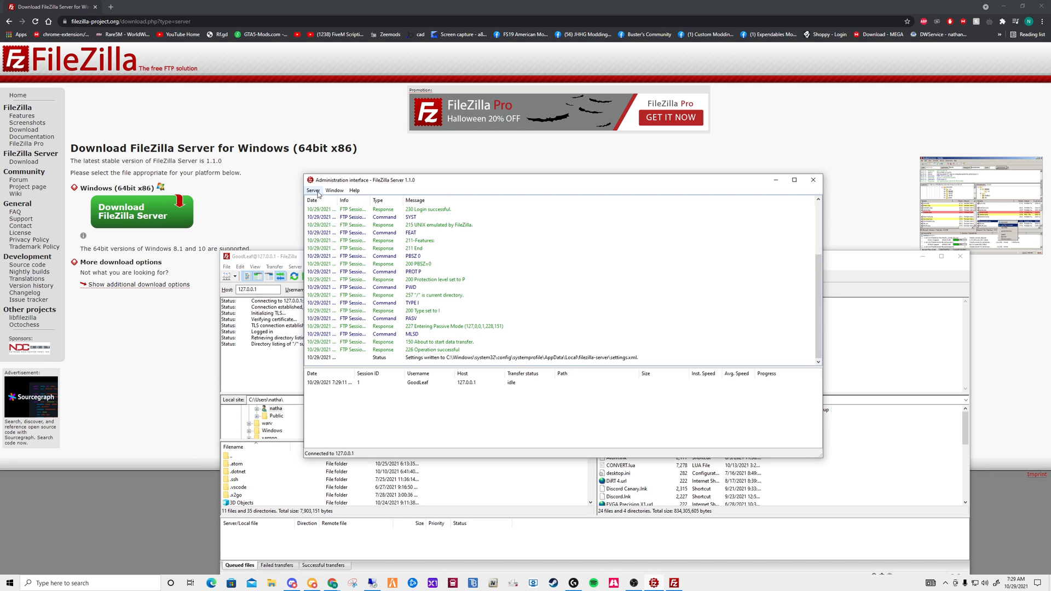
mouse_move(317, 200)
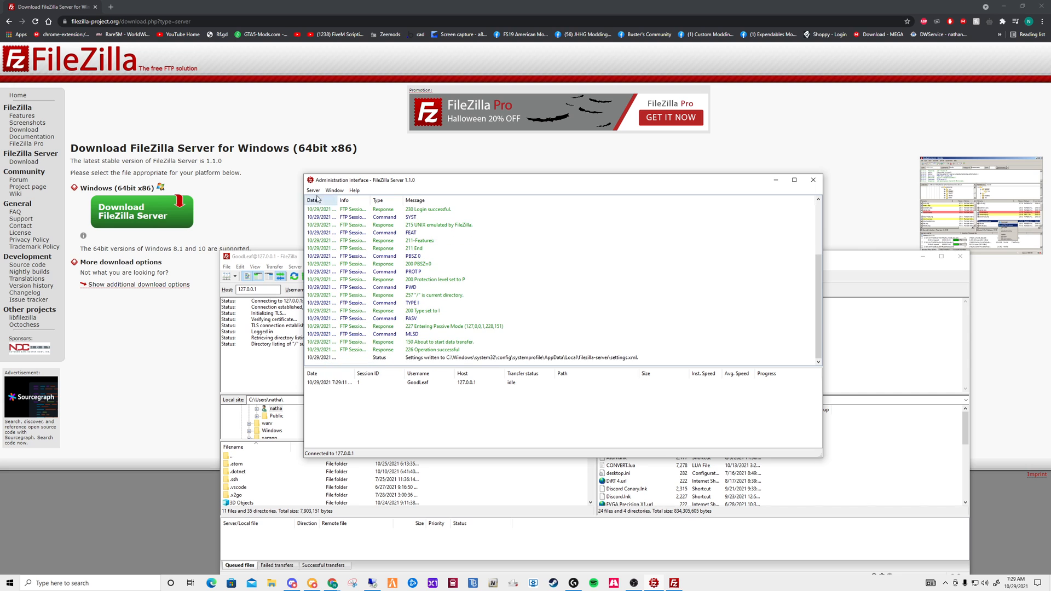
- Reopen the server configuration via Server > Configure to show the three listeners
click(313, 190)
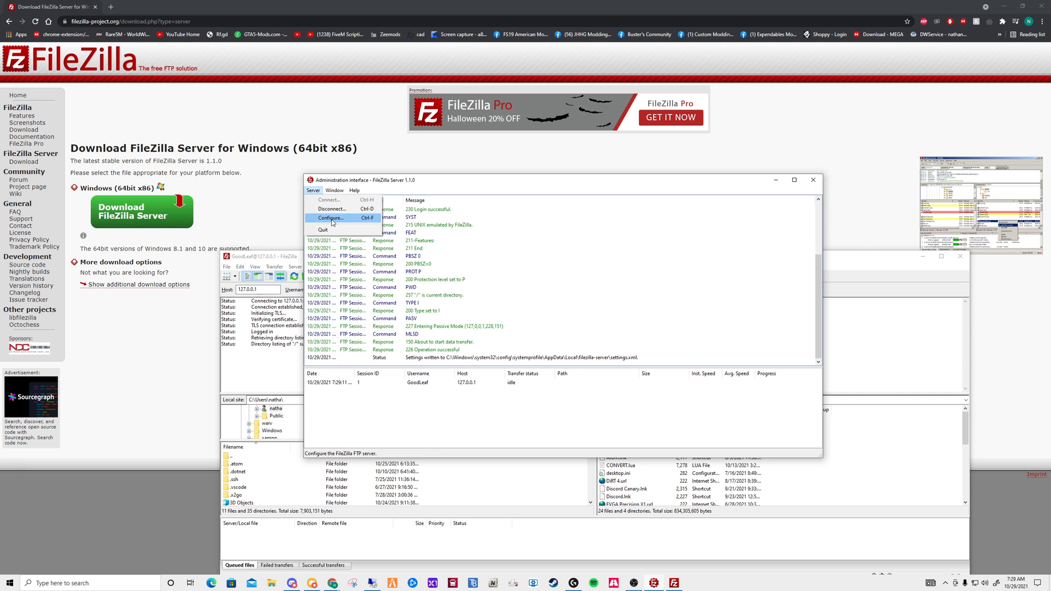
click(329, 218)
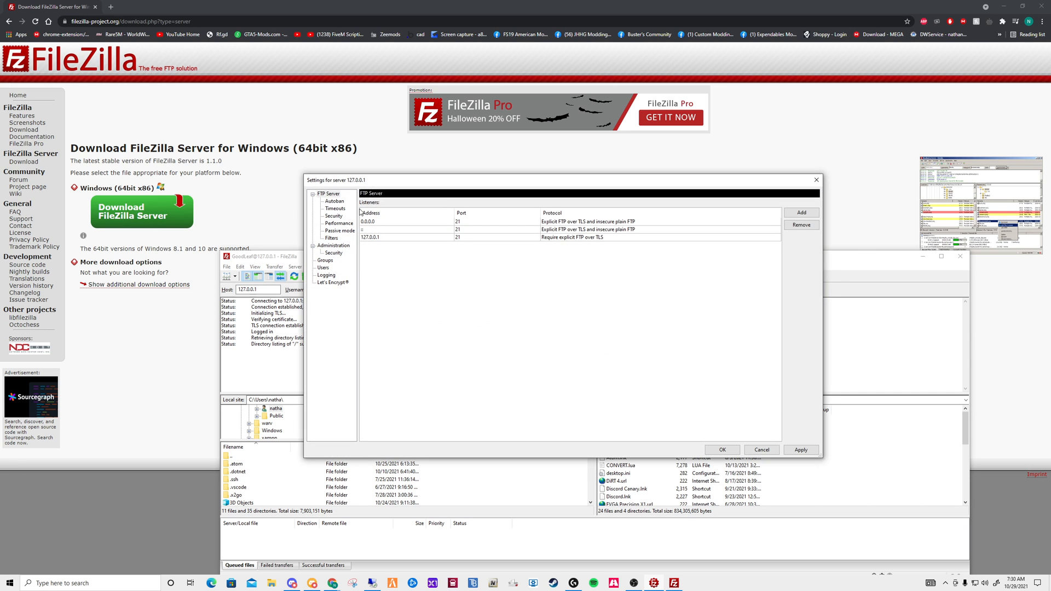